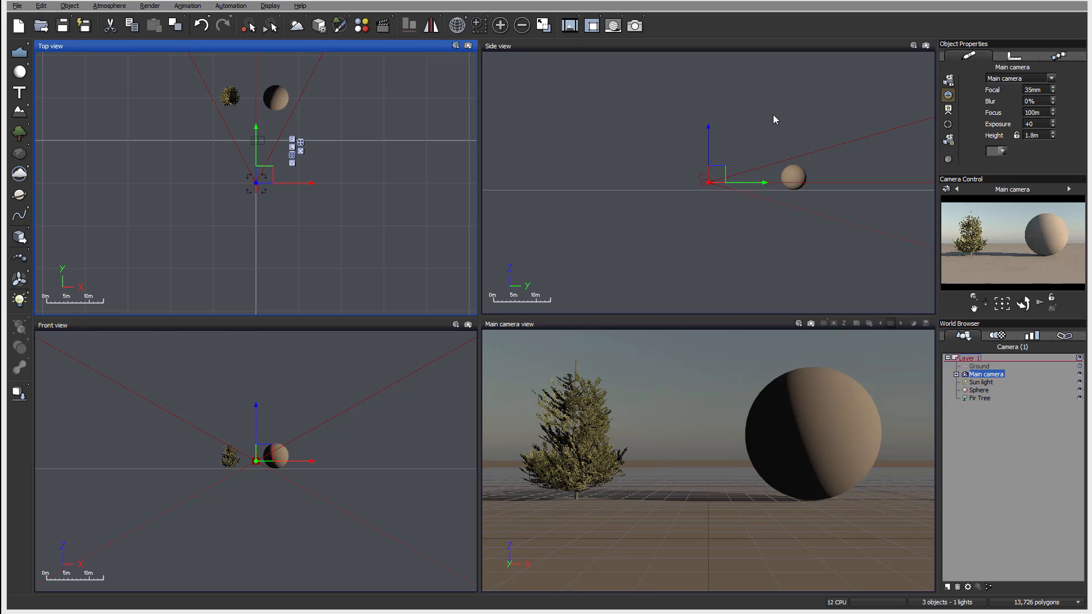
mouse_move(764, 135)
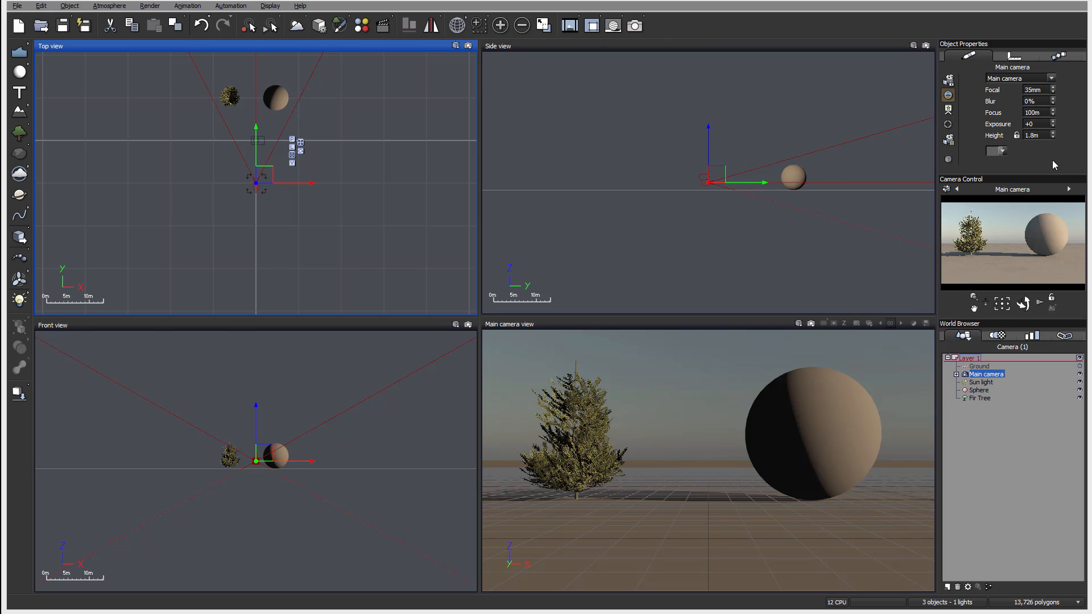
mouse_move(1002, 51)
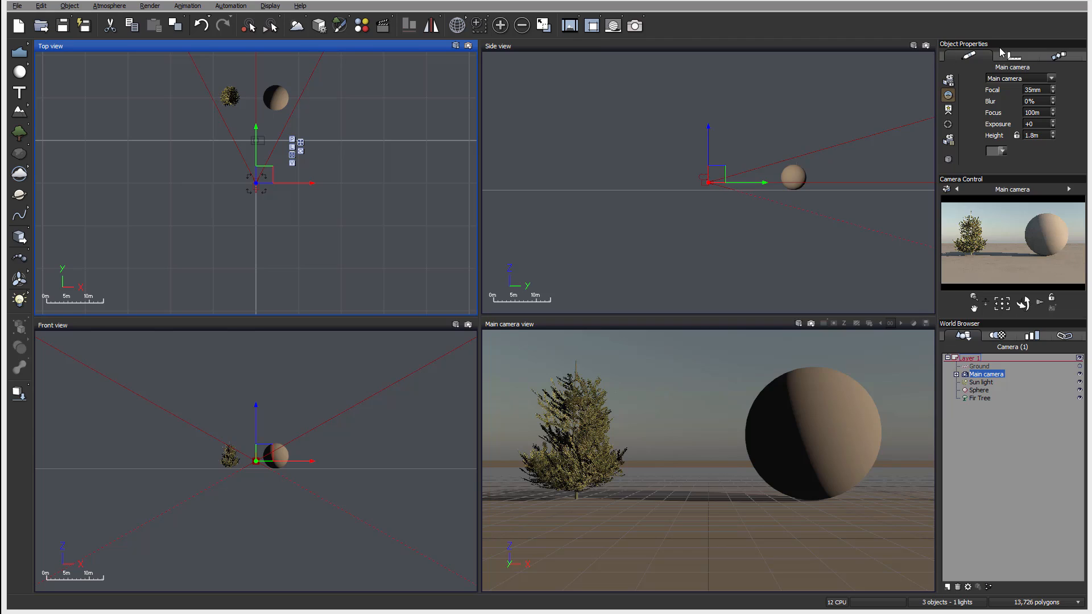
mouse_move(781, 229)
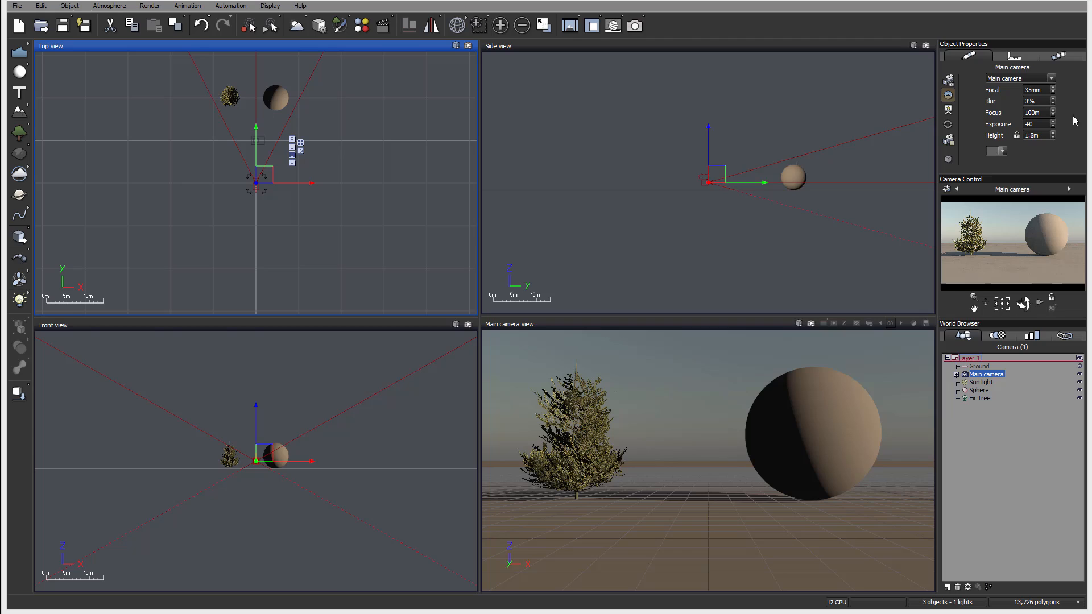
mouse_move(1043, 169)
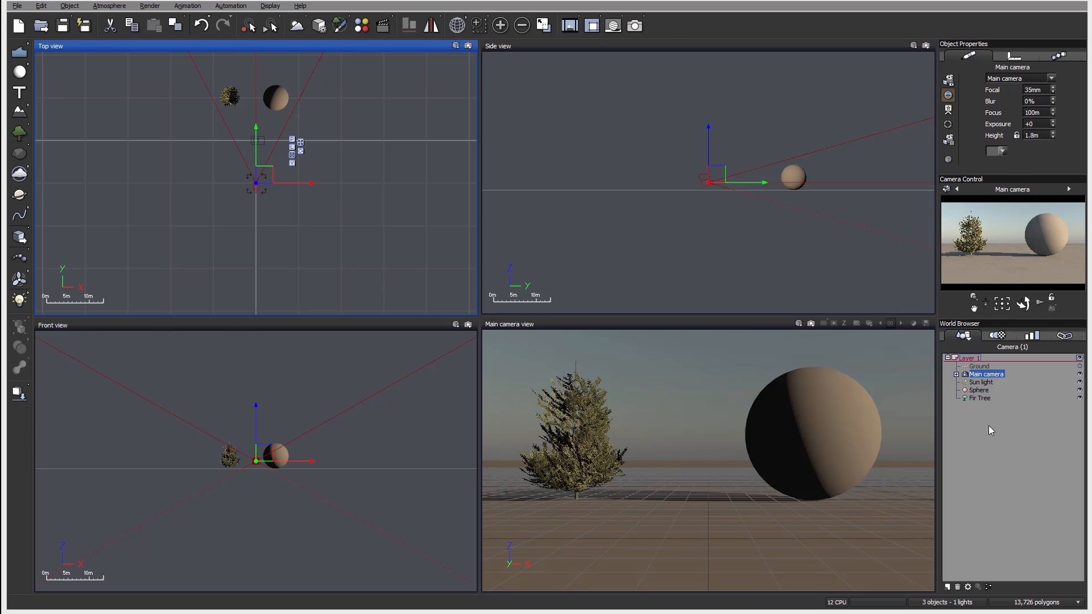
- Select the Sphere and then the Fir Tree in the World Browser to view their properties
click(978, 389)
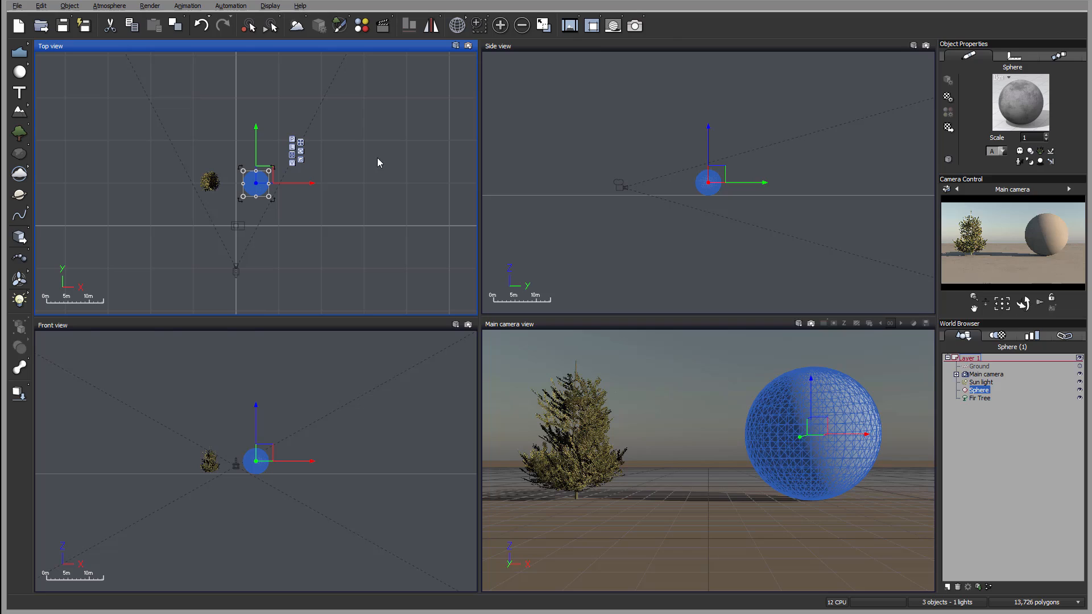
mouse_move(1044, 59)
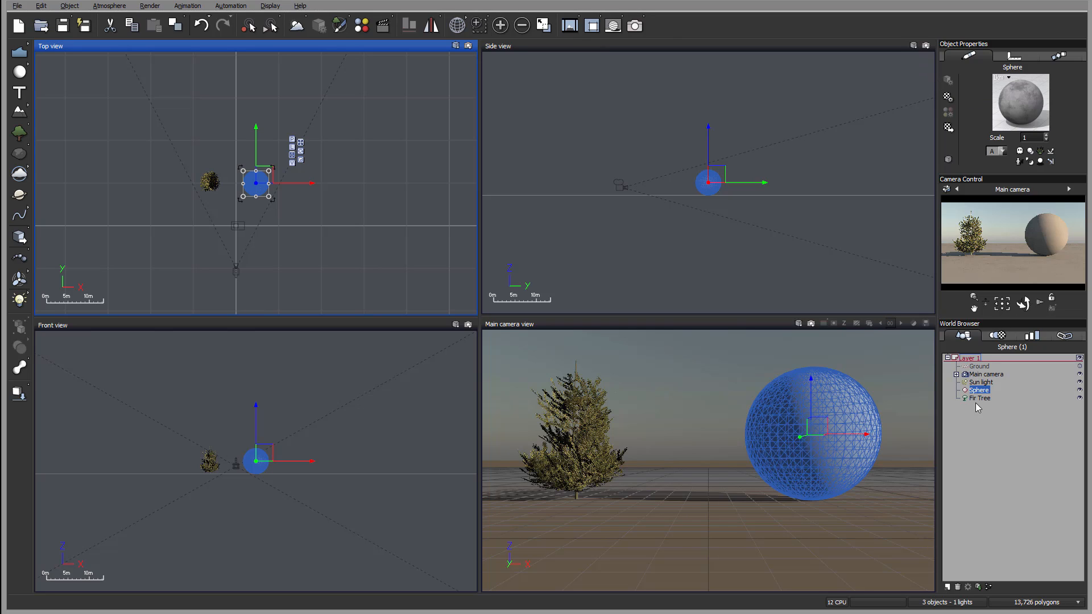
click(980, 399)
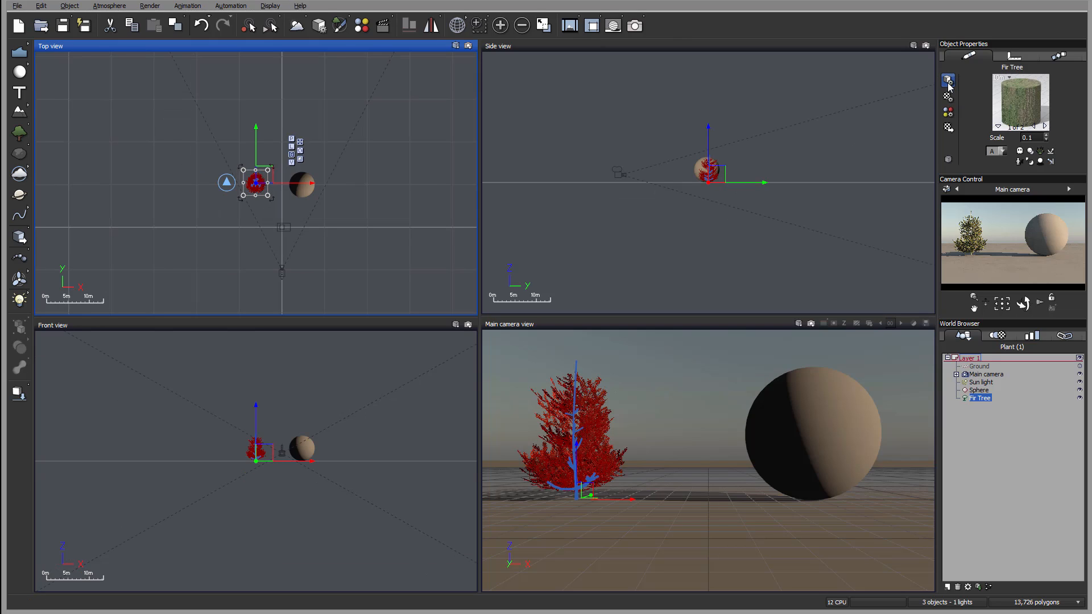
mouse_move(946, 92)
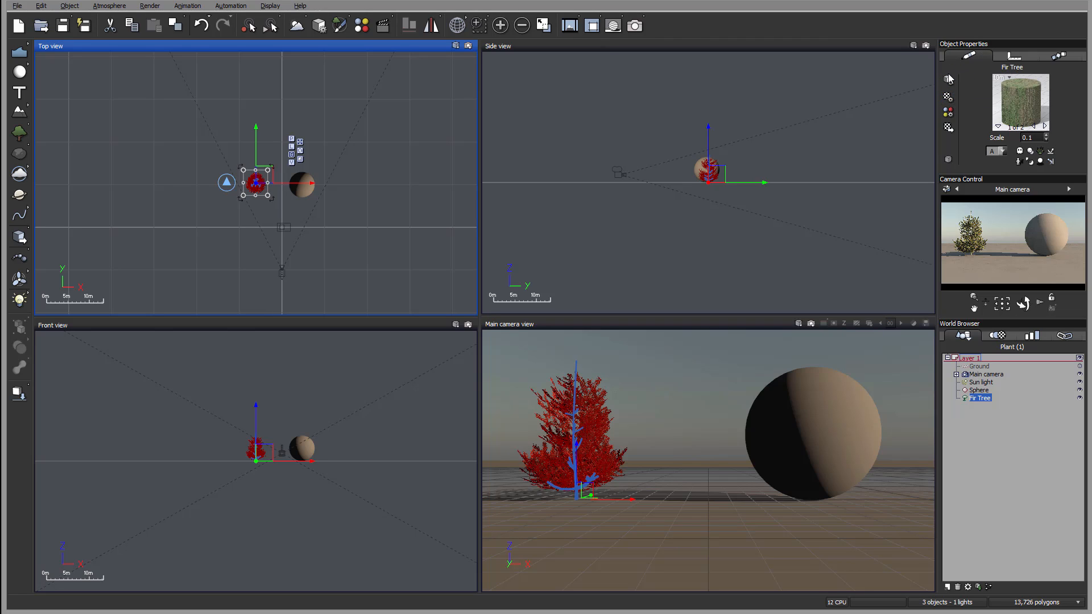
mouse_move(948, 80)
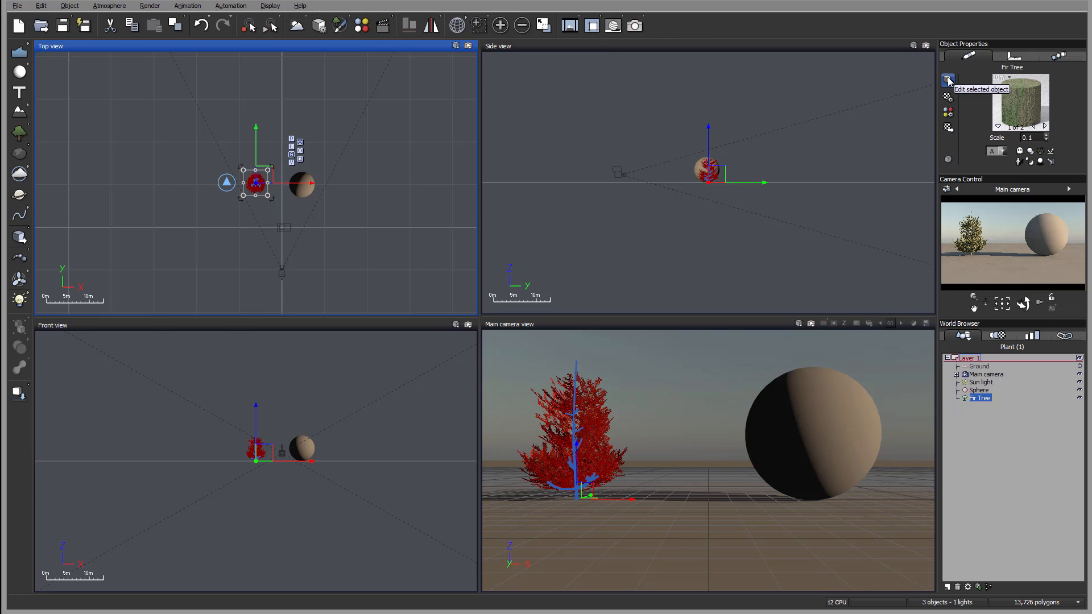
- Bring up the Fir Tree's Plant Editor from Object Properties, closing and reopening it once
click(949, 79)
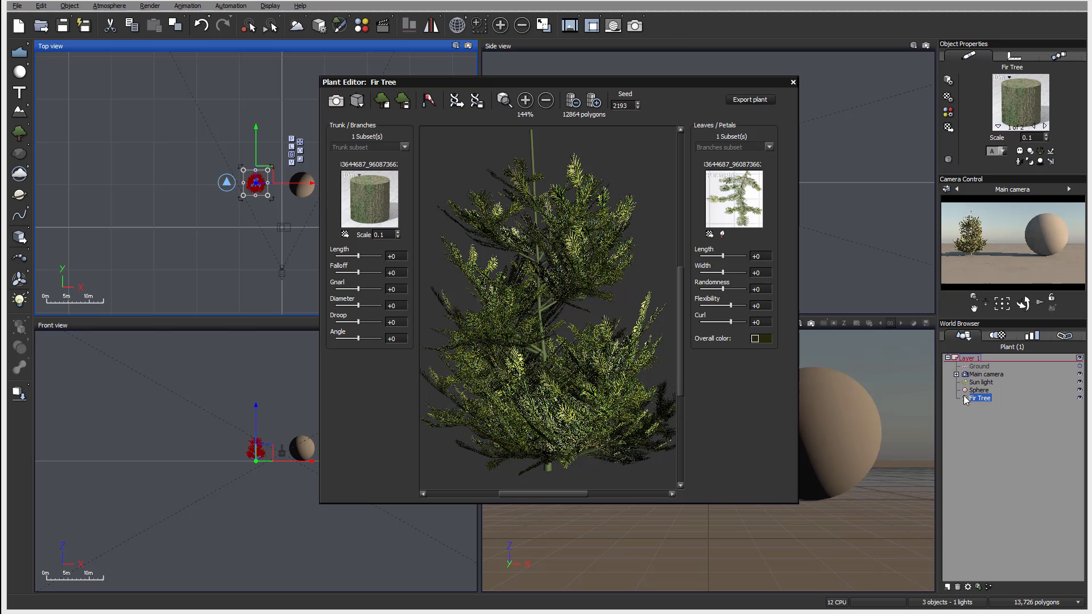
right_click(981, 399)
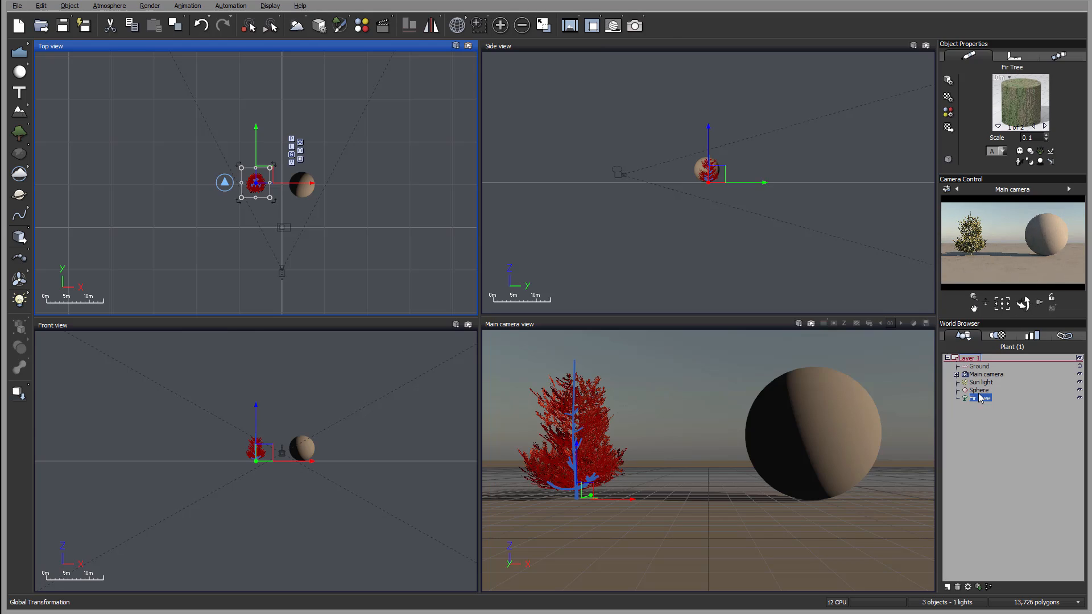
click(39, 6)
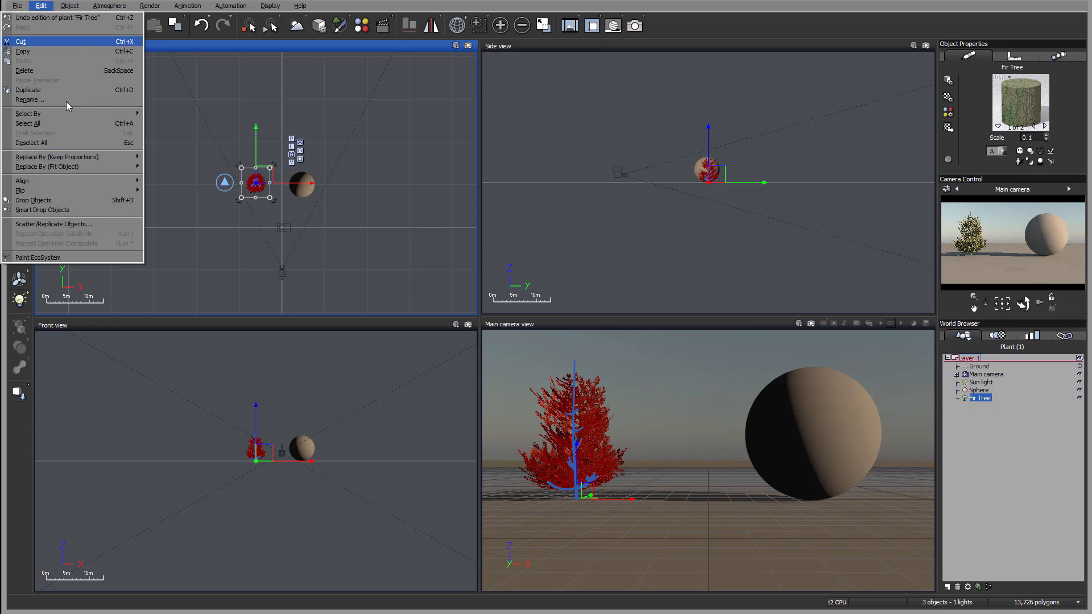
click(187, 5)
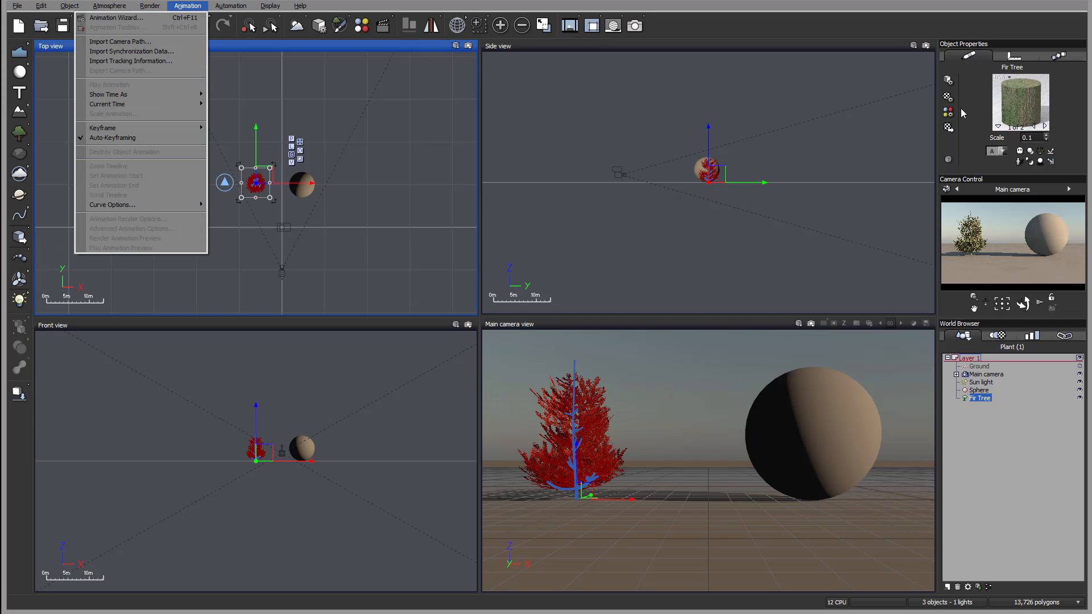
mouse_move(397, 233)
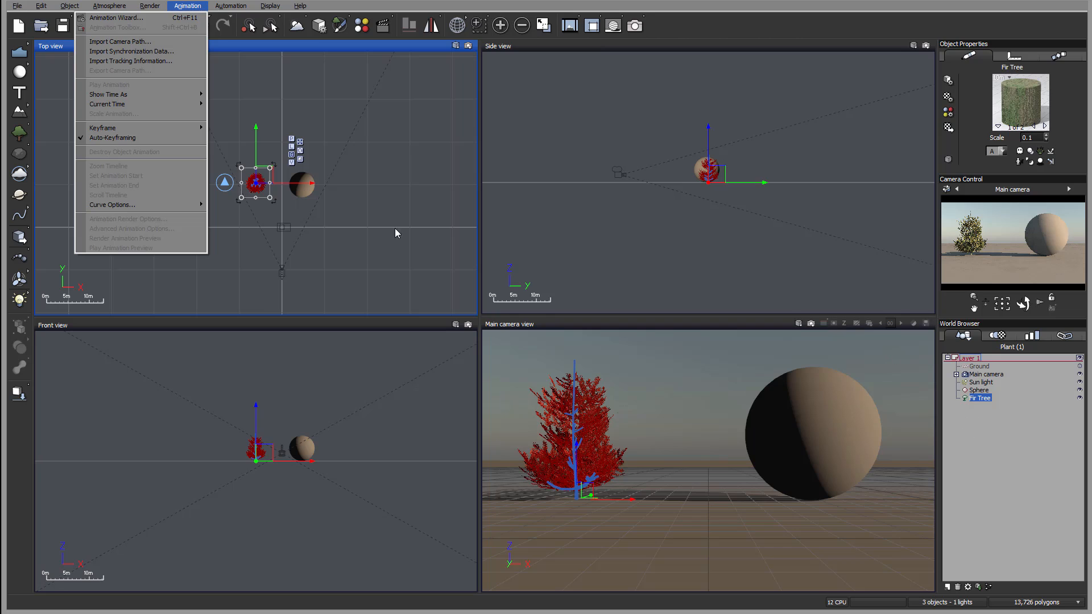
click(948, 80)
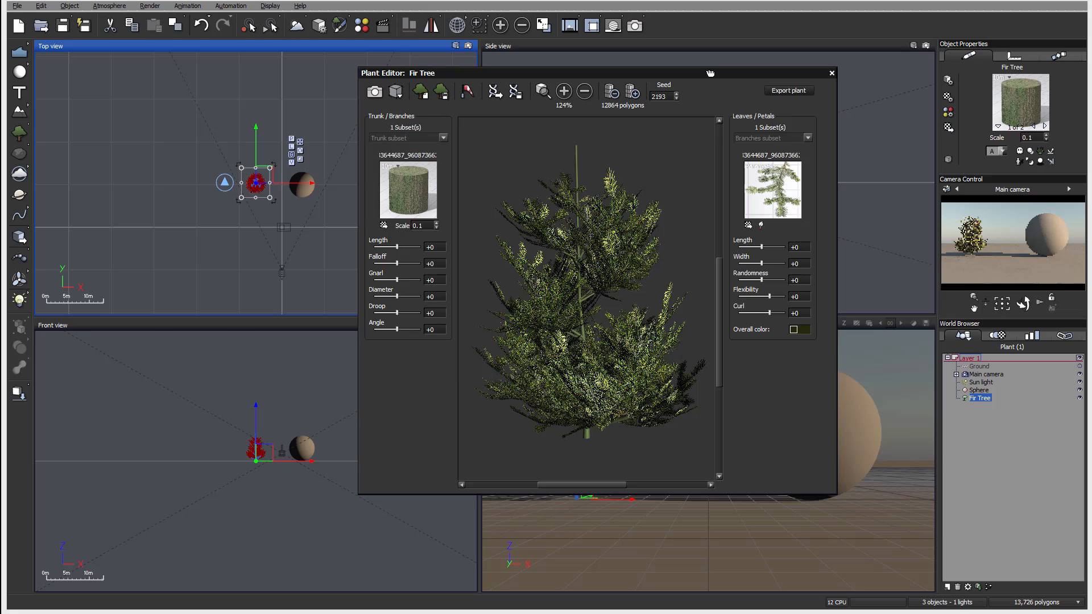
mouse_move(1029, 423)
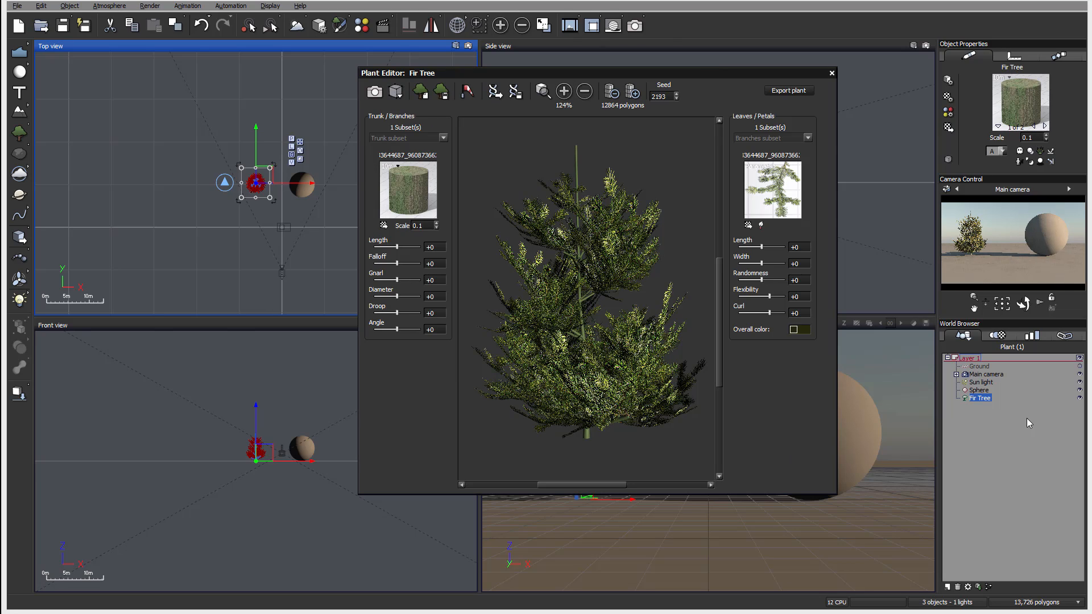
mouse_move(482, 75)
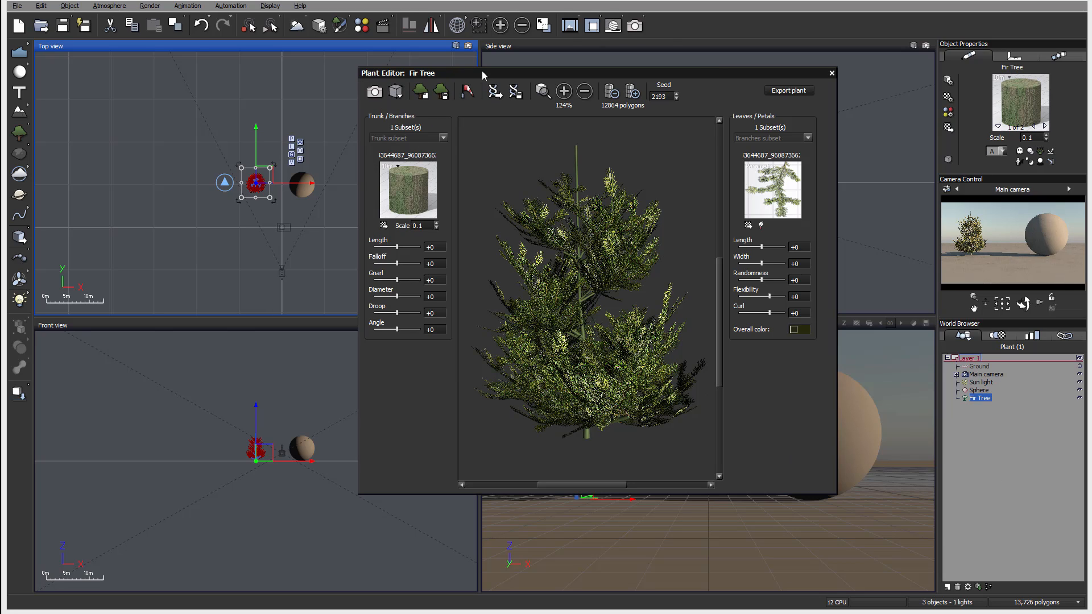
mouse_move(840, 492)
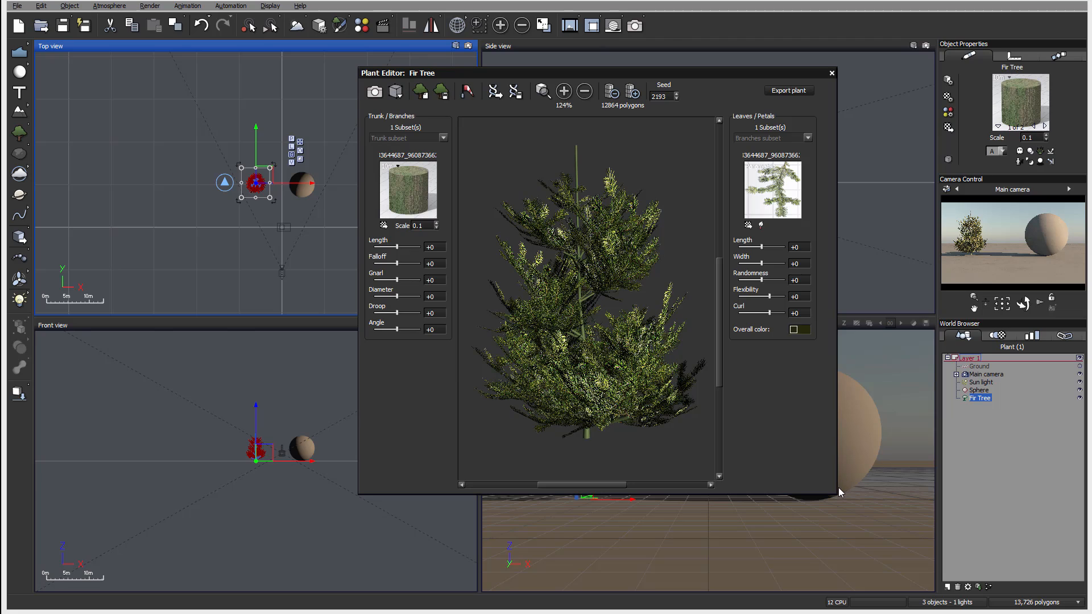
mouse_move(932, 378)
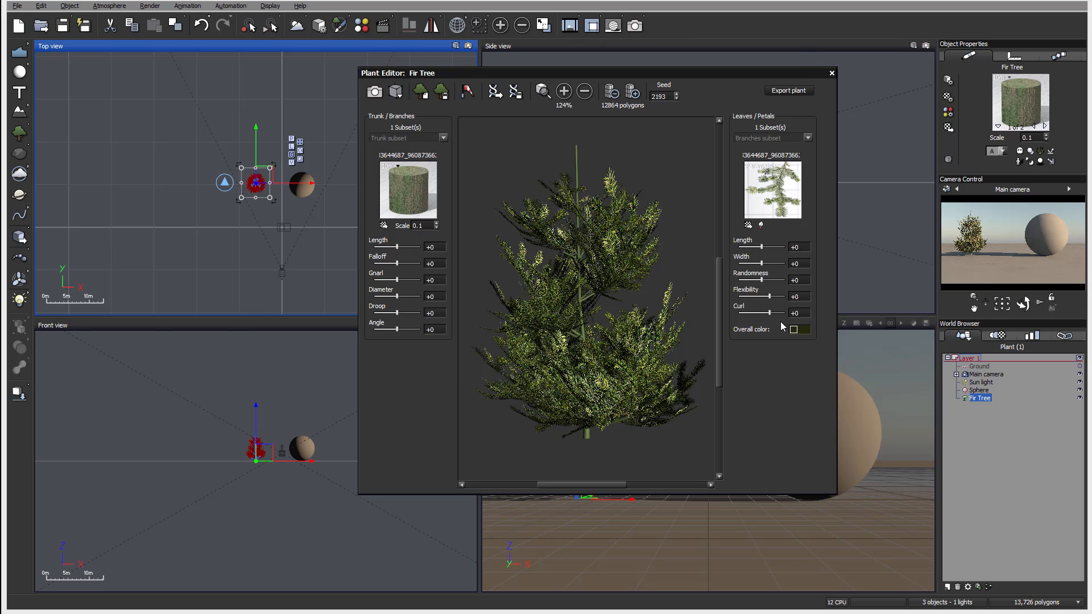
- Close the Plant Editor and add a terrain object that opens in the Terrain Editor
click(832, 73)
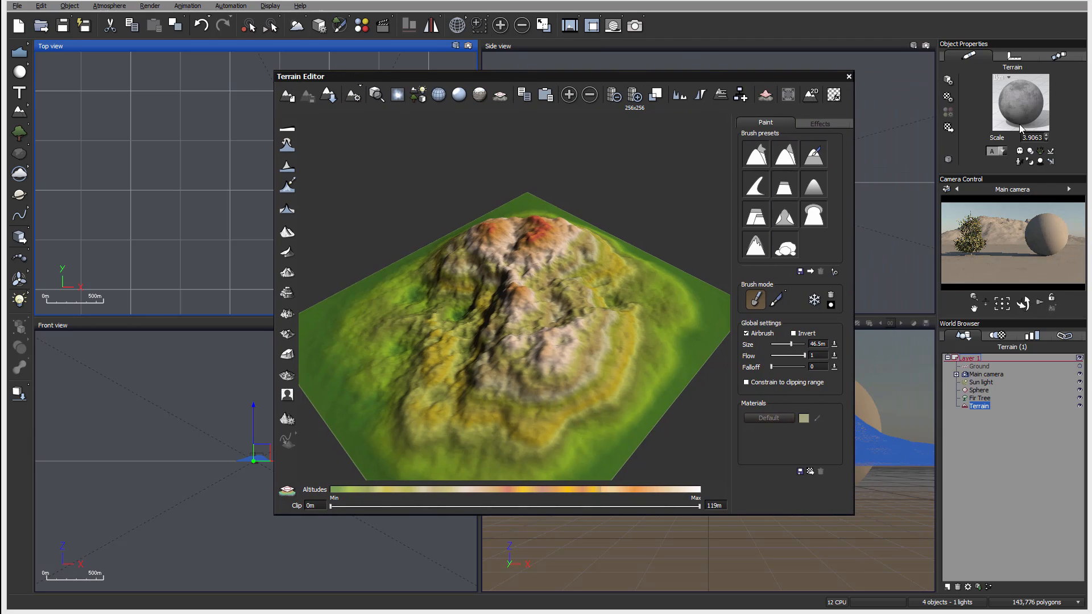
mouse_move(961, 75)
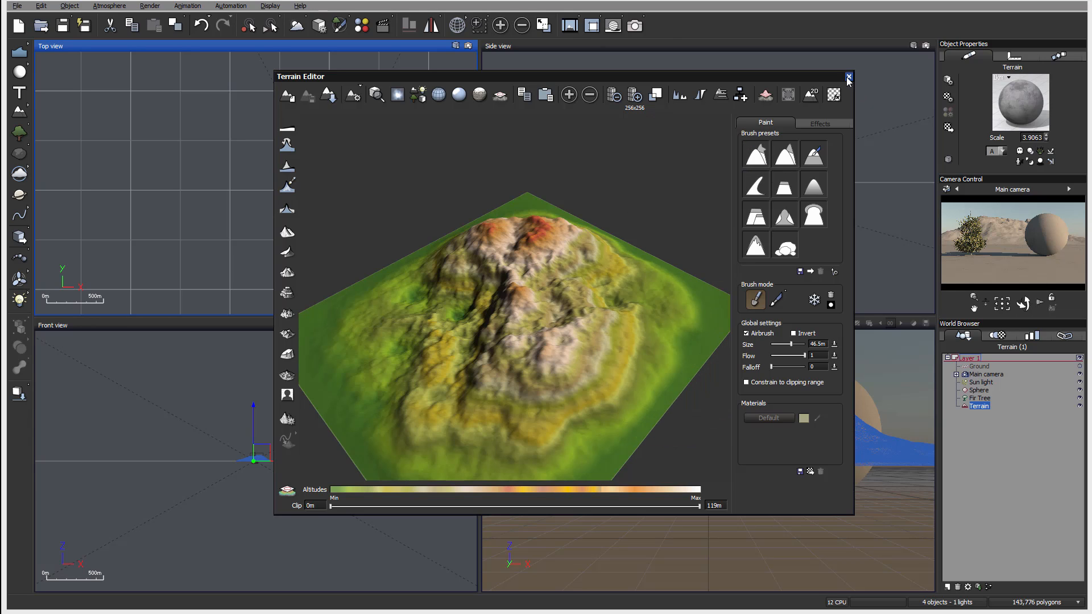
- Close the Terrain Editor and its material editor, then view and close the combined multi-material editor
click(847, 75)
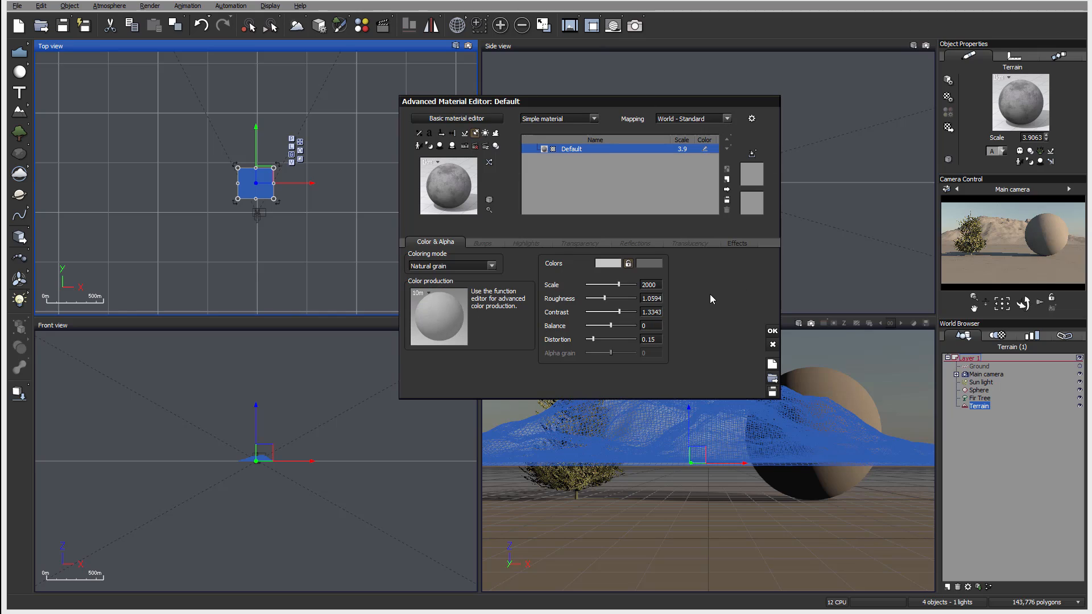
mouse_move(794, 98)
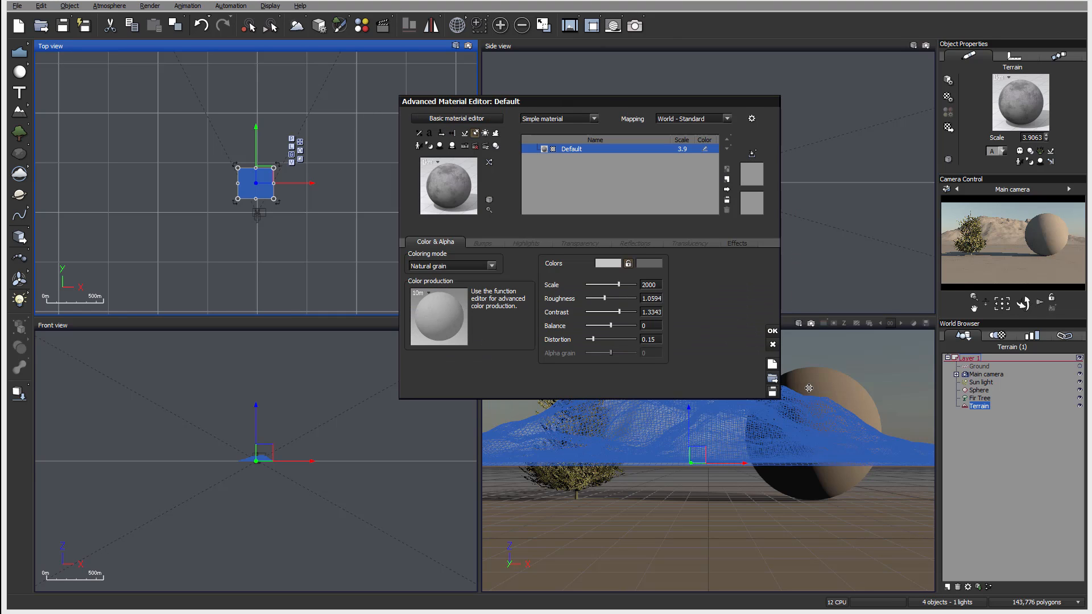
mouse_move(826, 261)
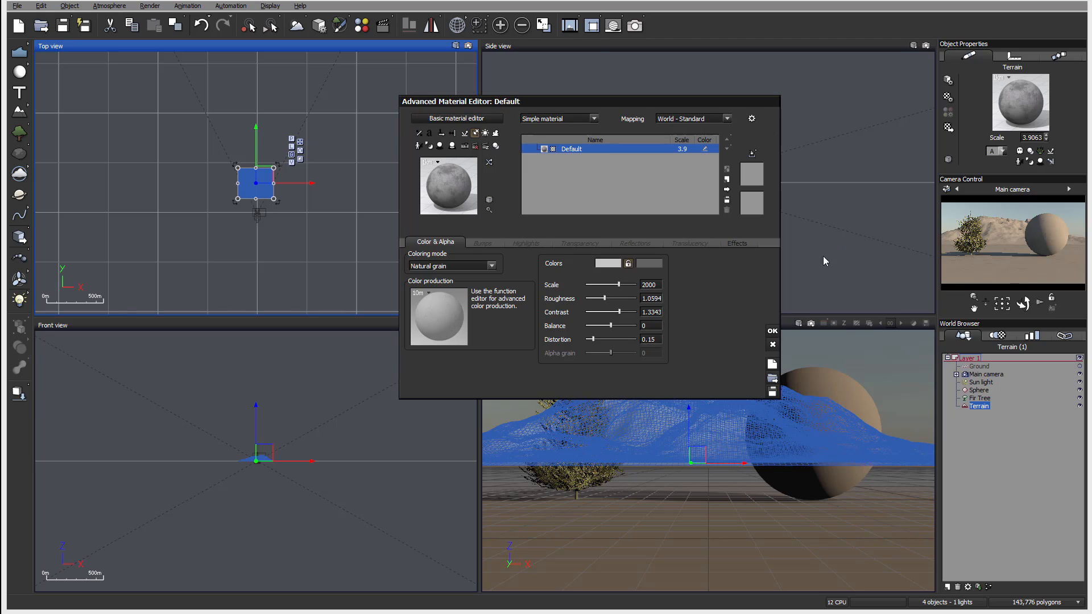
mouse_move(928, 103)
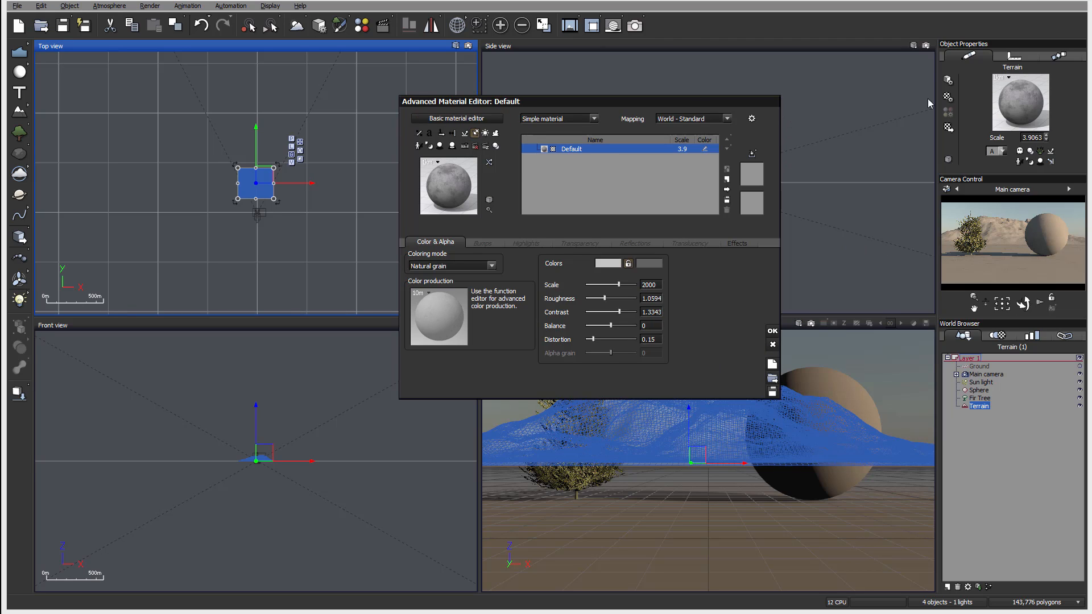
click(771, 330)
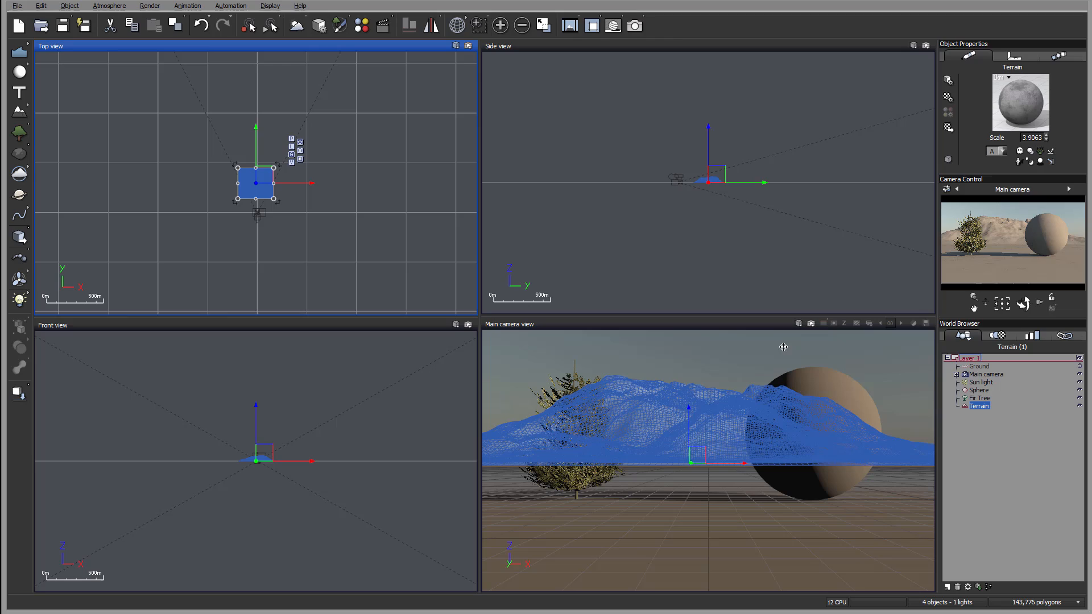
click(981, 399)
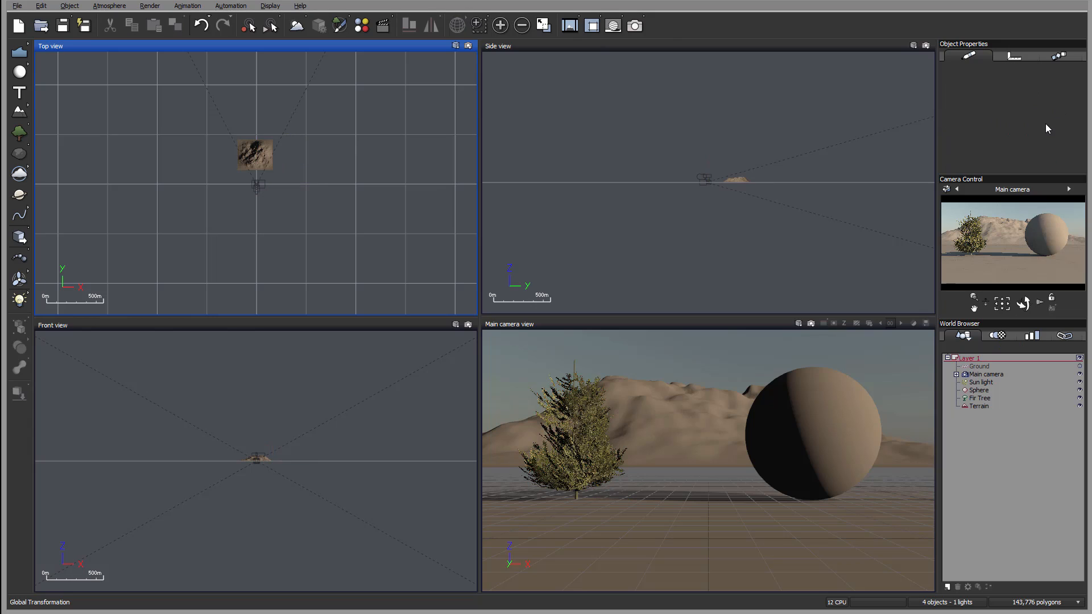
click(980, 398)
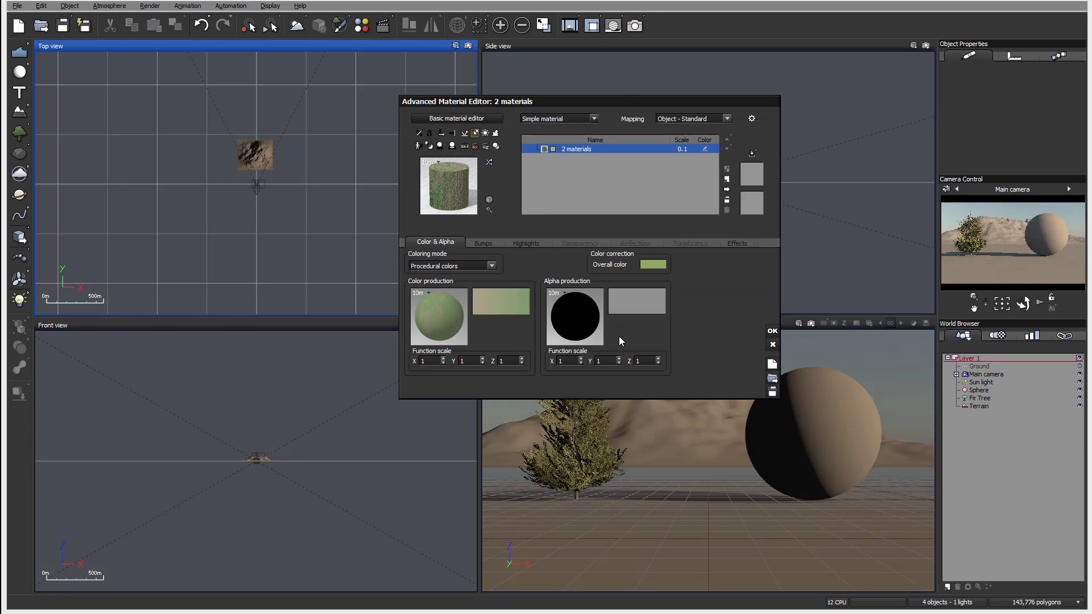
click(771, 330)
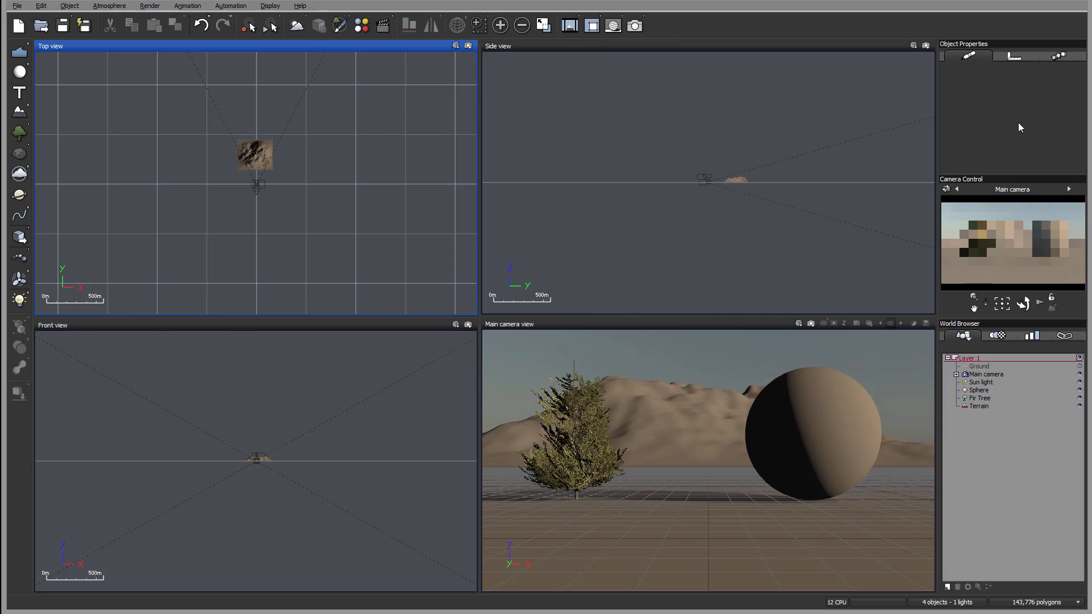
- Select the Fir Tree and close the Materials browser without choosing a material
click(981, 399)
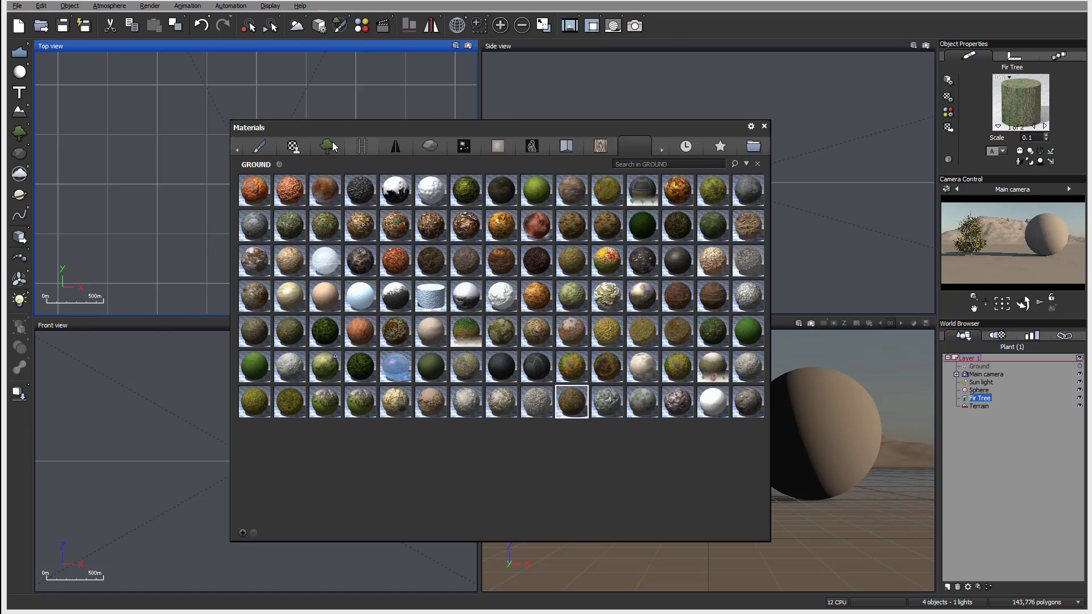
mouse_move(467, 222)
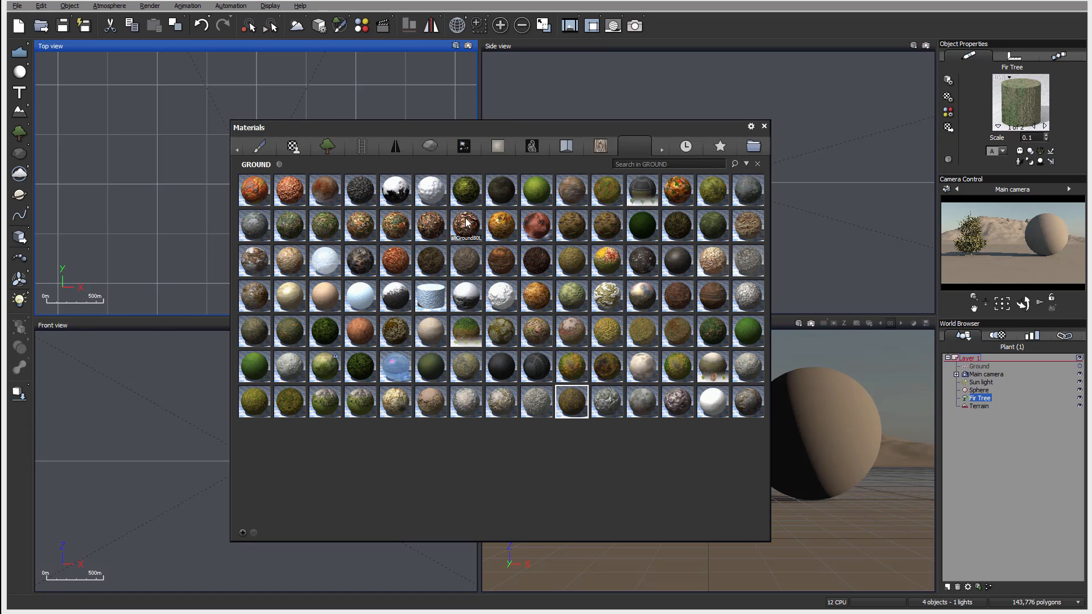
mouse_move(594, 409)
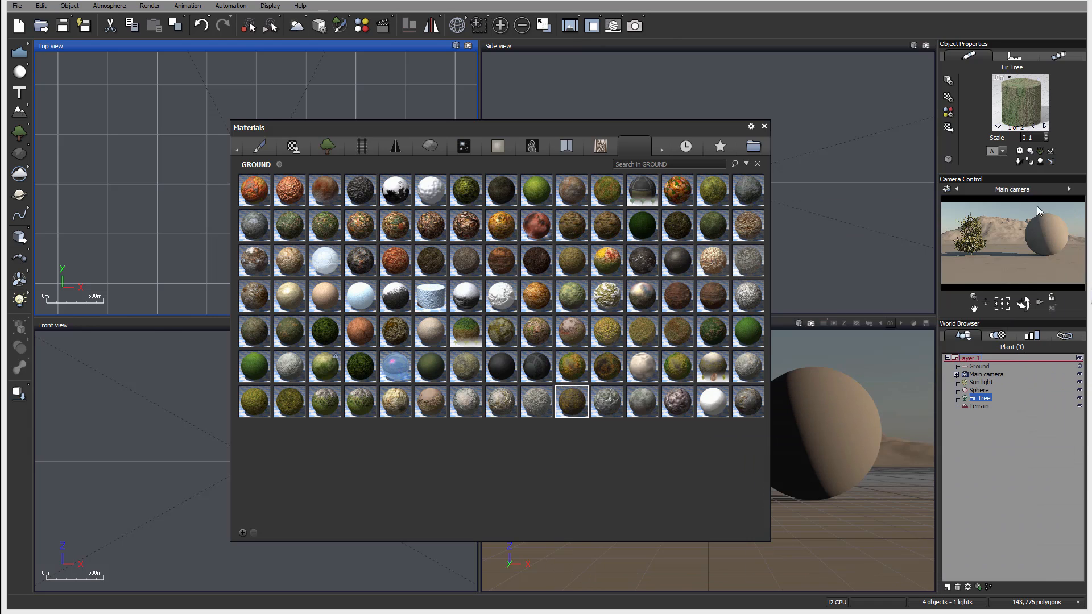
click(758, 125)
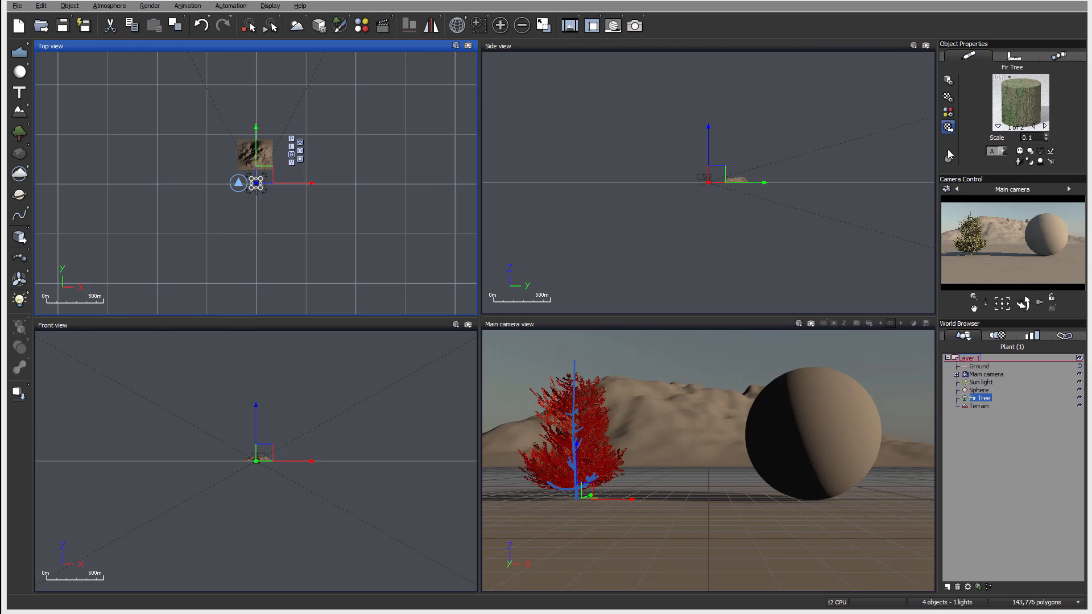
- Show the Fir Tree as Wireframe Box, then Smooth Shaded, then set its display mode to Hidden
click(948, 161)
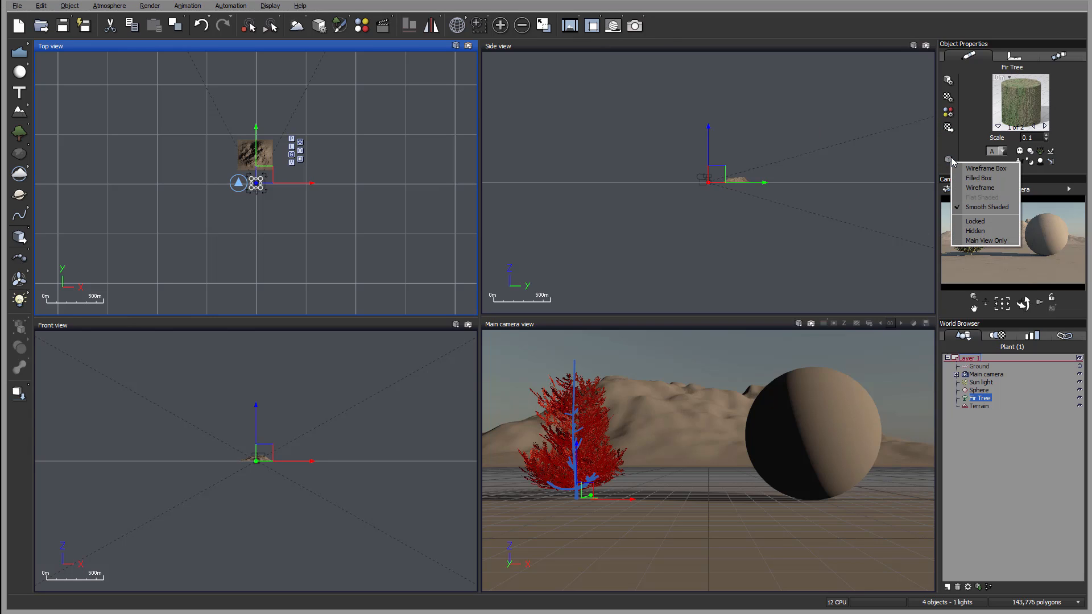
mouse_move(922, 140)
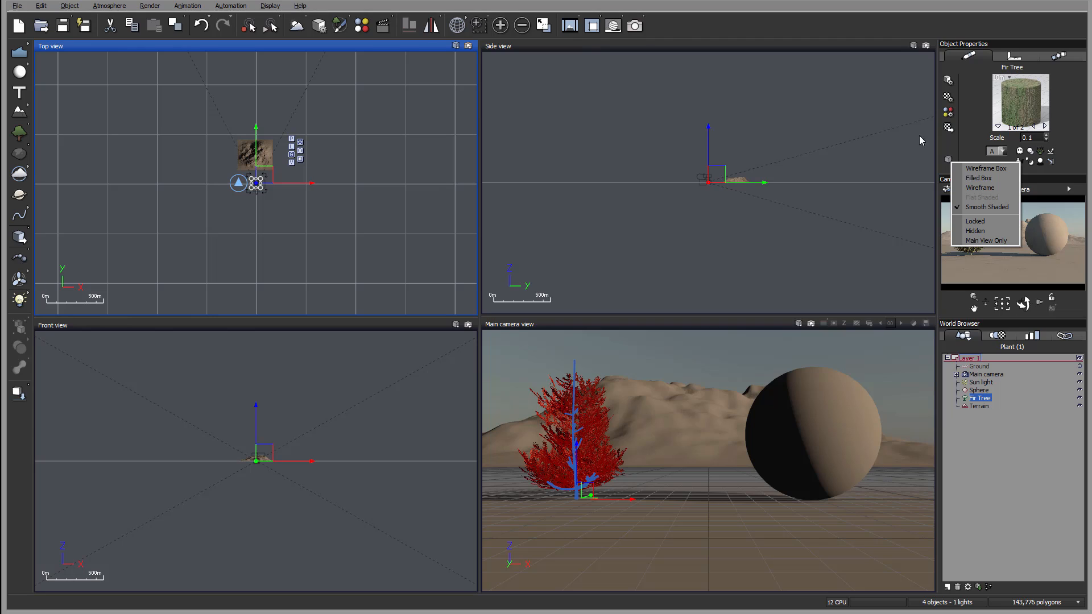
mouse_move(382, 298)
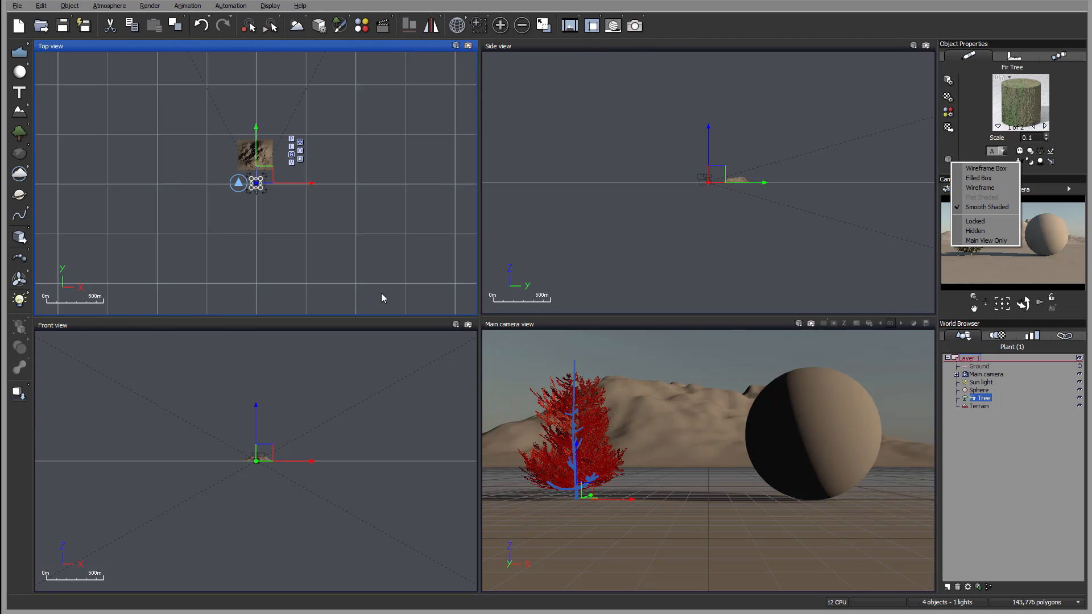
mouse_move(242, 120)
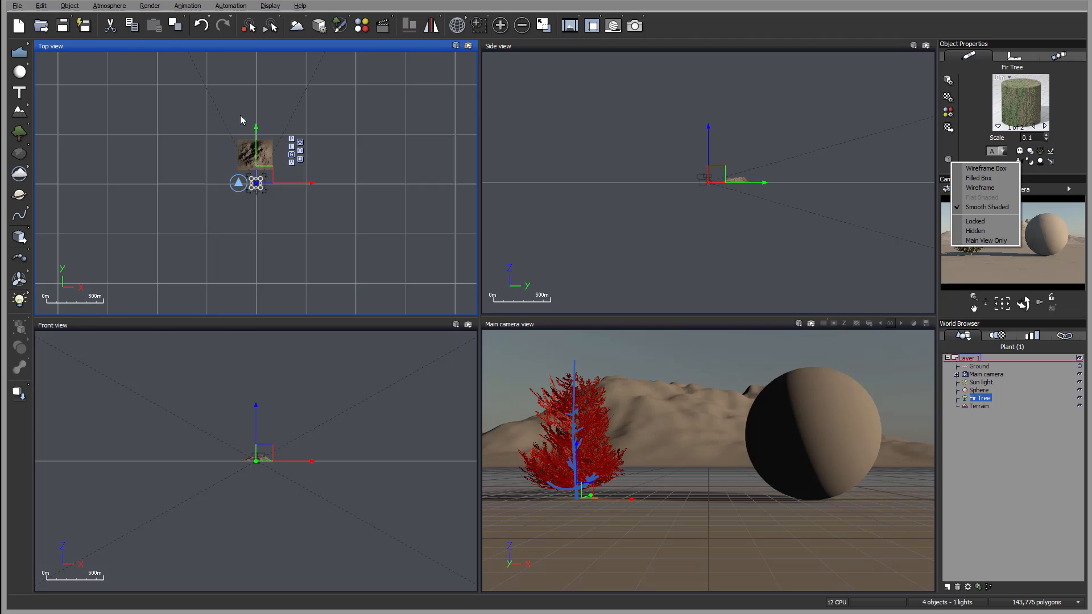
mouse_move(223, 290)
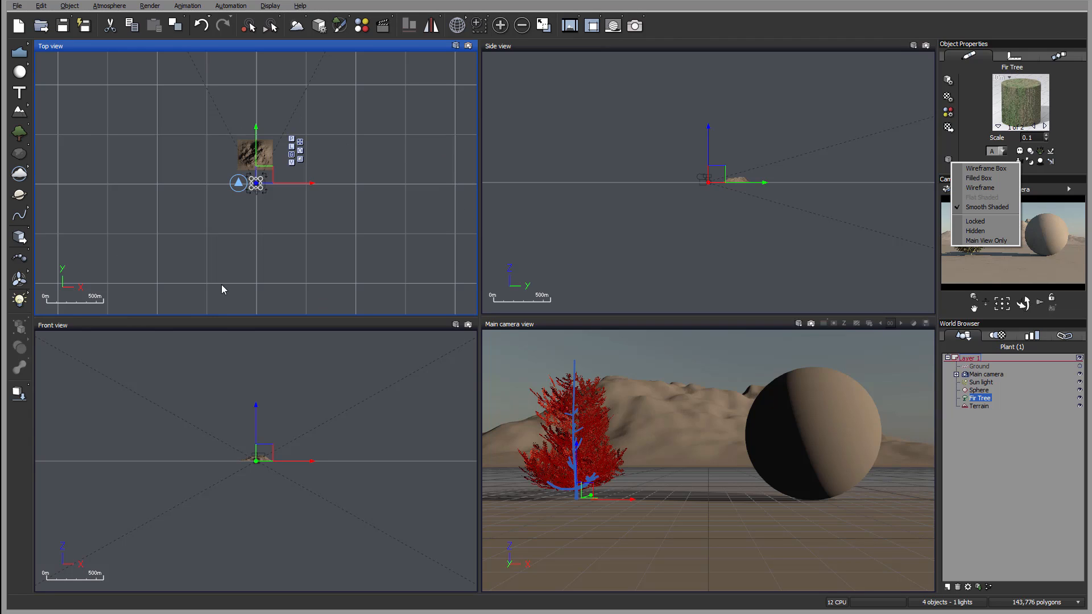
mouse_move(984, 205)
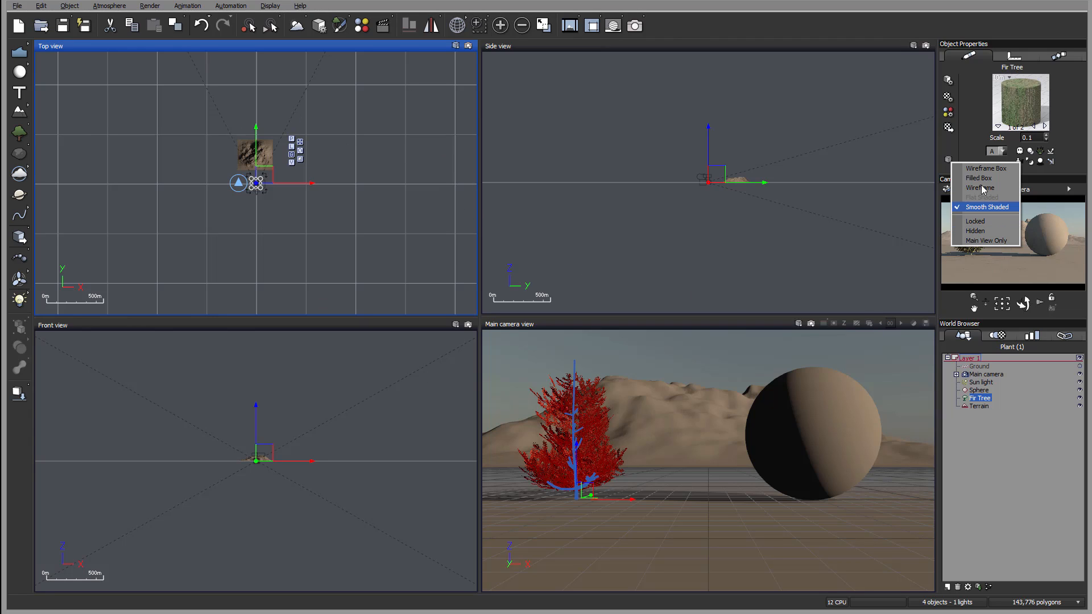
mouse_move(986, 169)
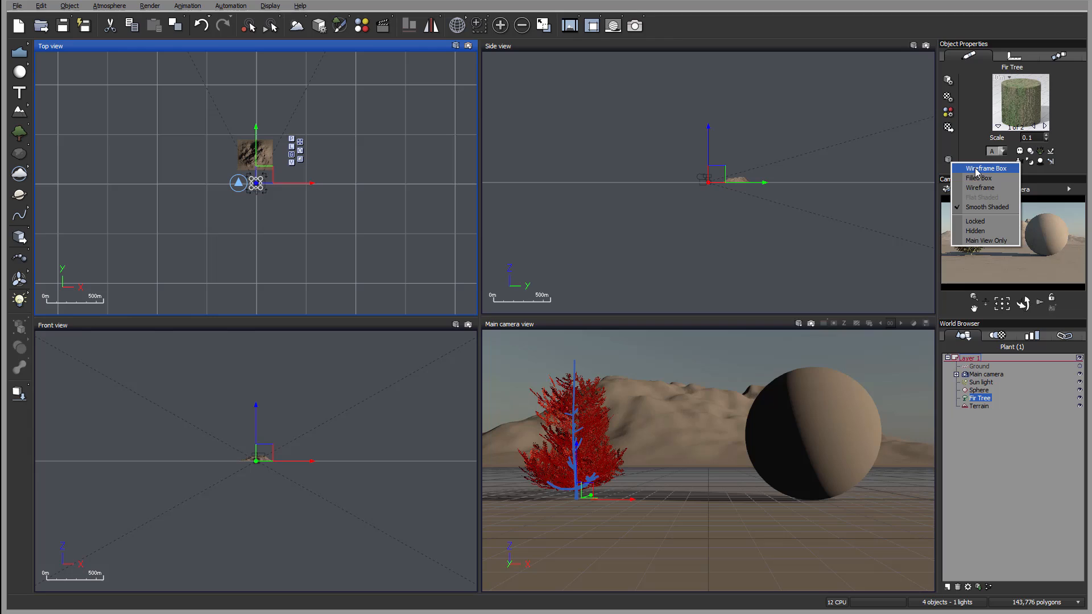
click(985, 169)
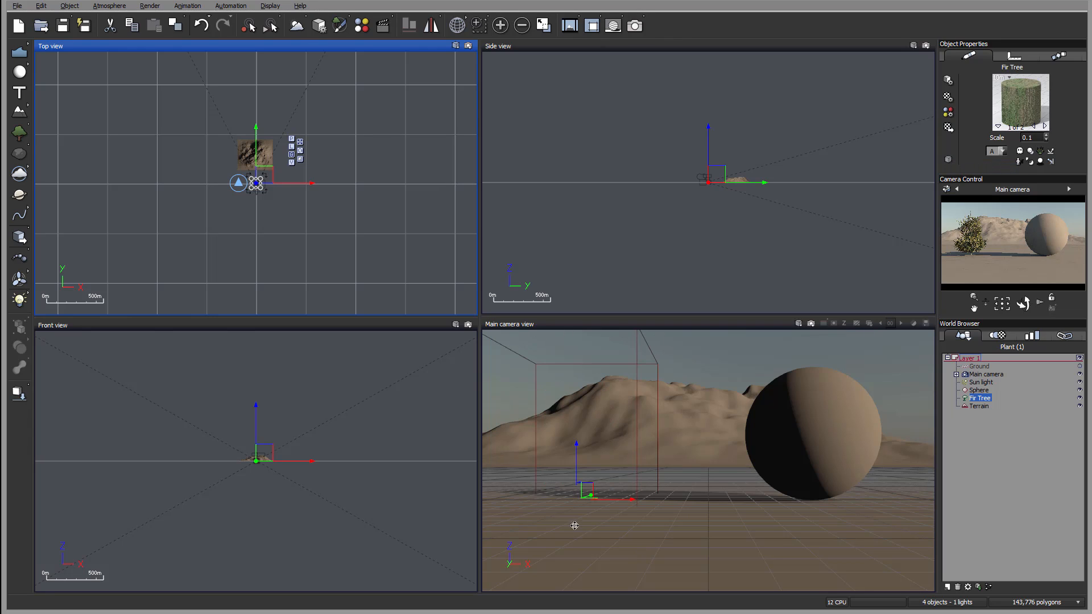
mouse_move(647, 351)
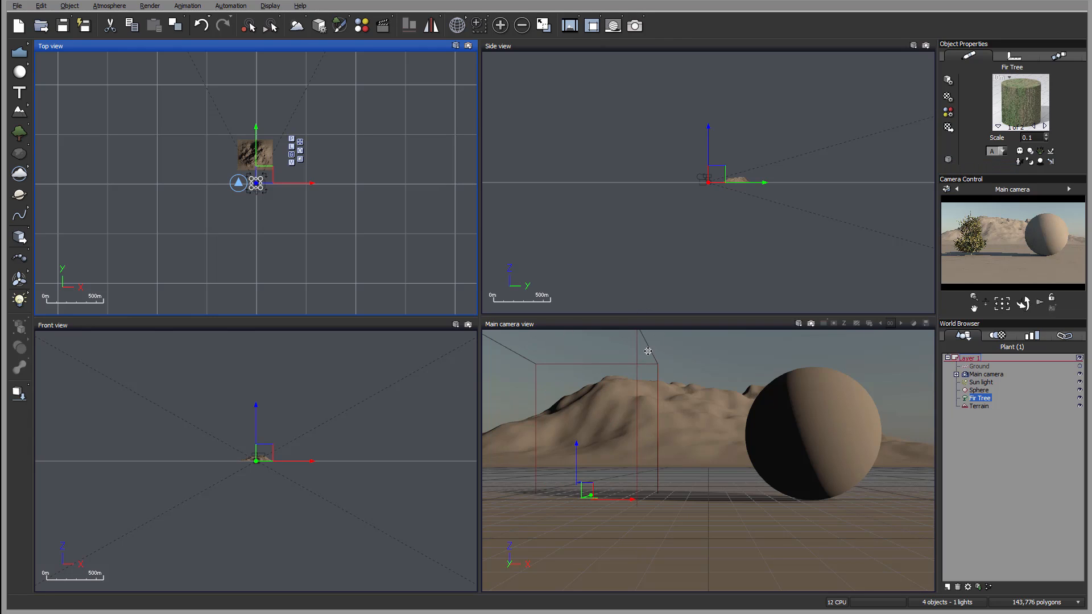
click(948, 159)
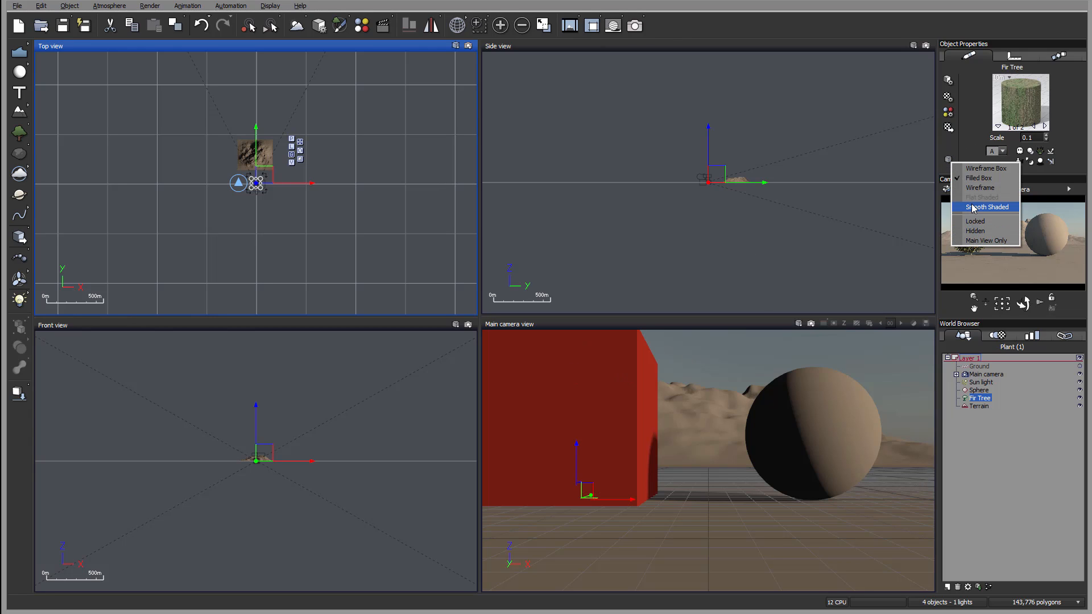
click(985, 206)
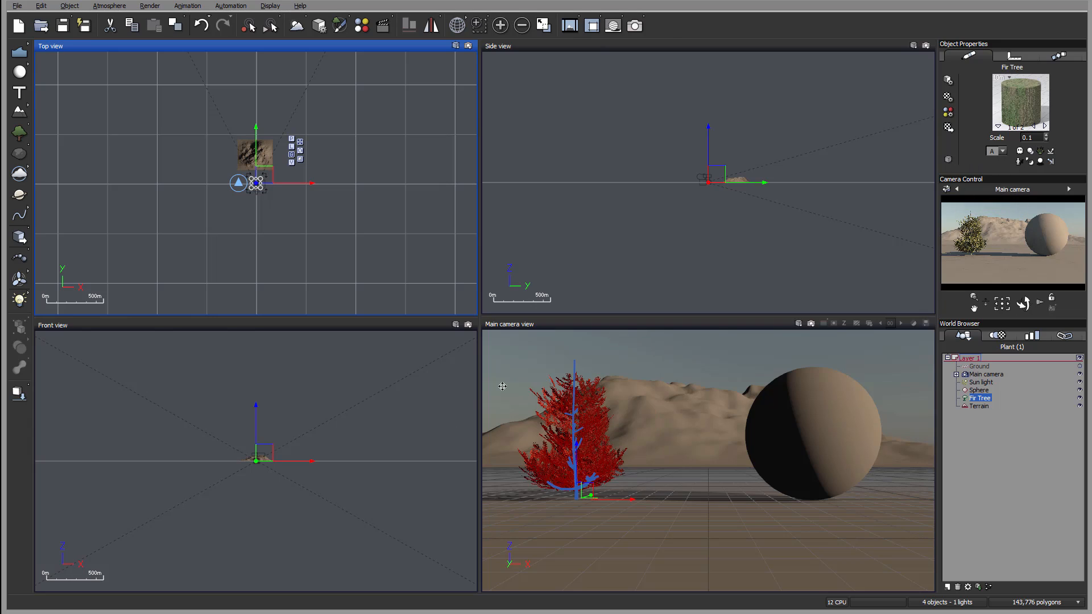
click(949, 159)
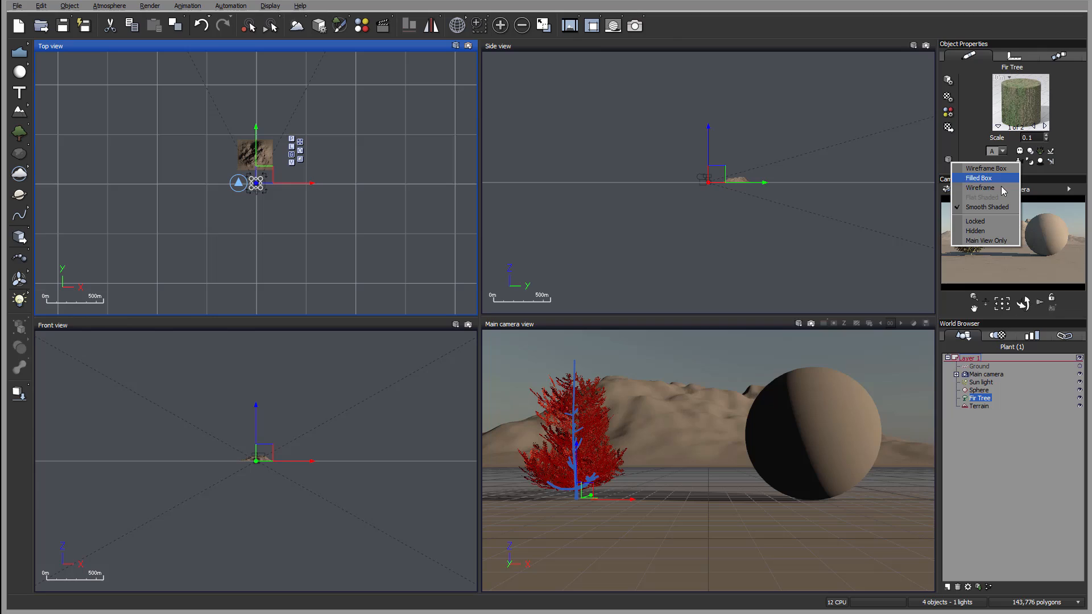
mouse_move(988, 207)
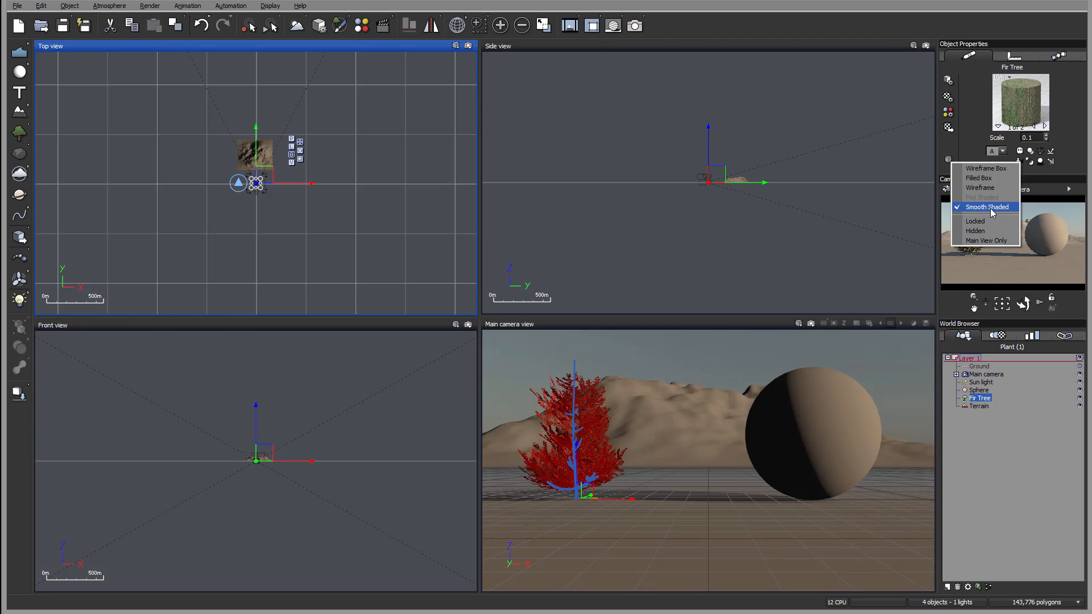
mouse_move(987, 188)
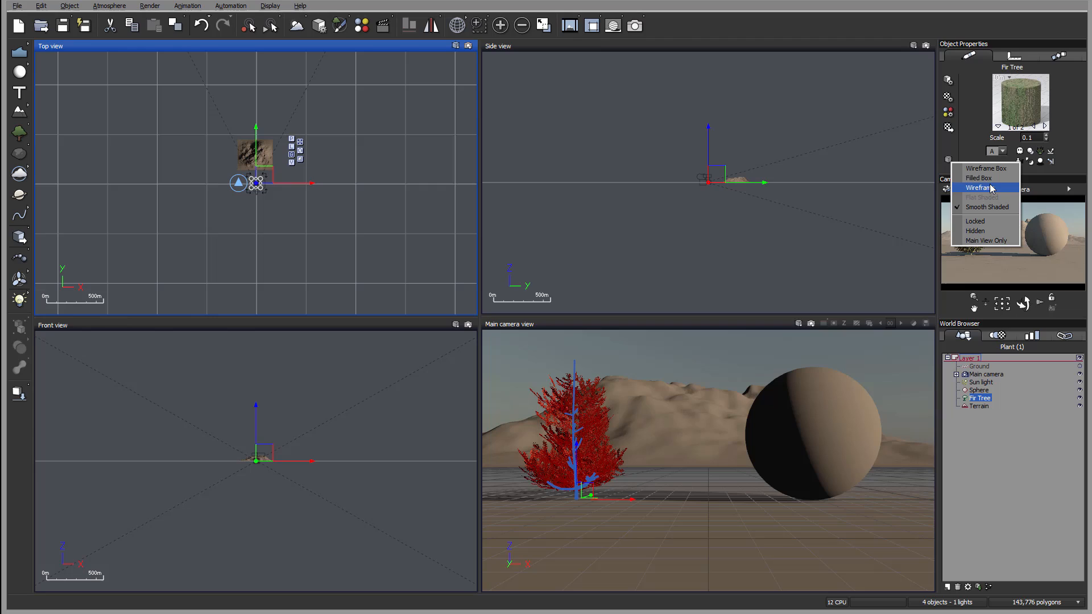
mouse_move(990, 170)
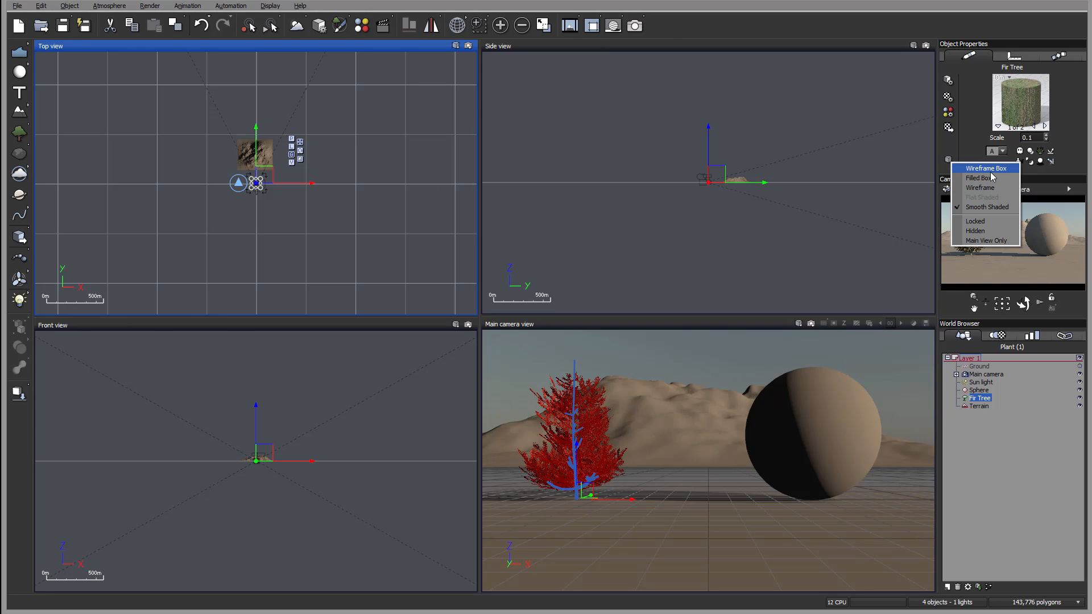
mouse_move(981, 188)
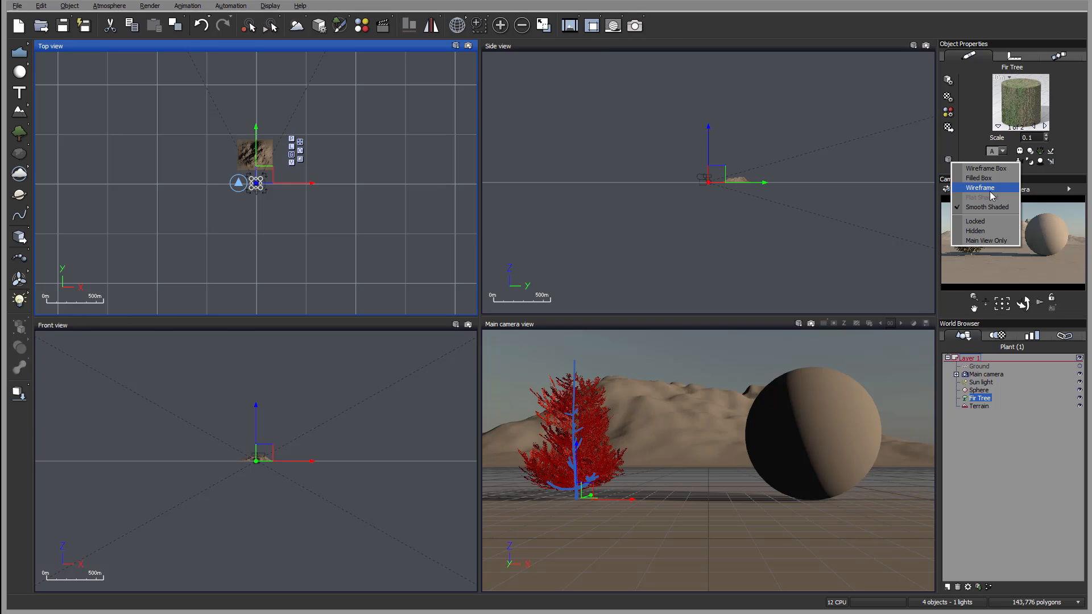
mouse_move(992, 221)
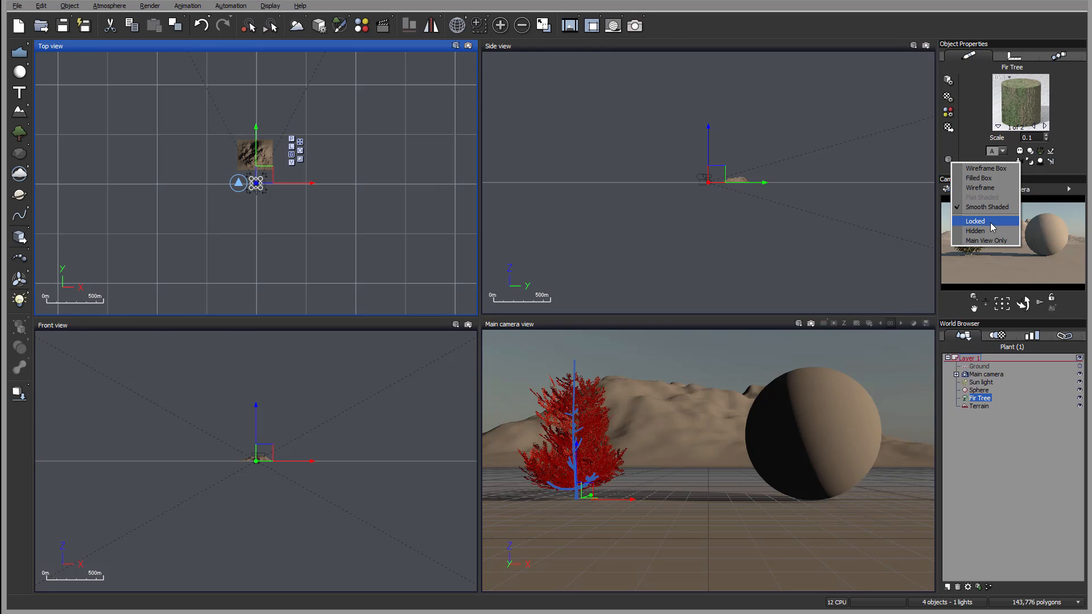
mouse_move(988, 230)
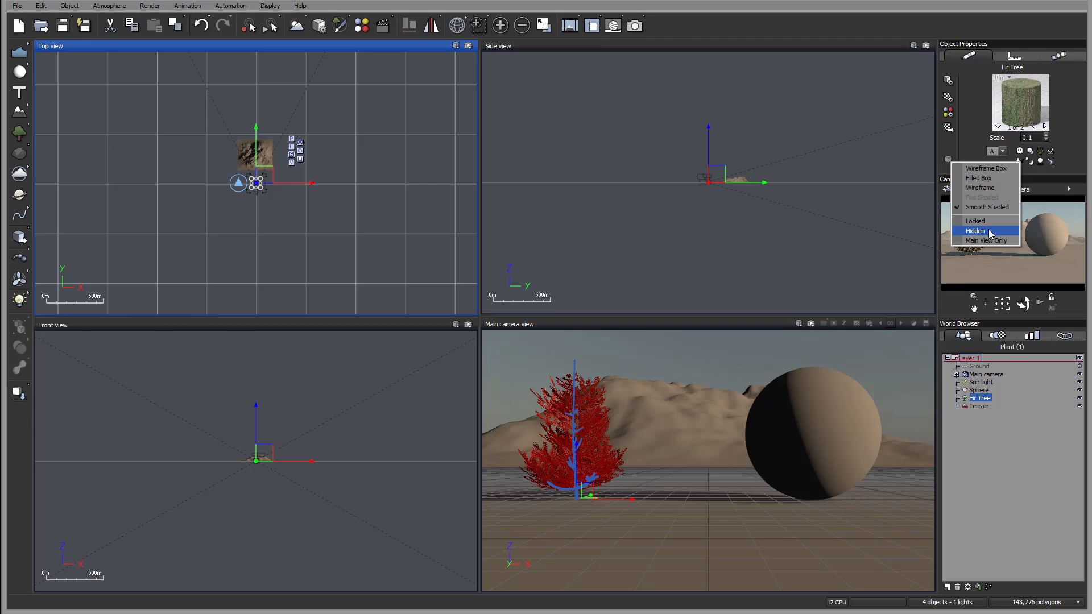
mouse_move(987, 221)
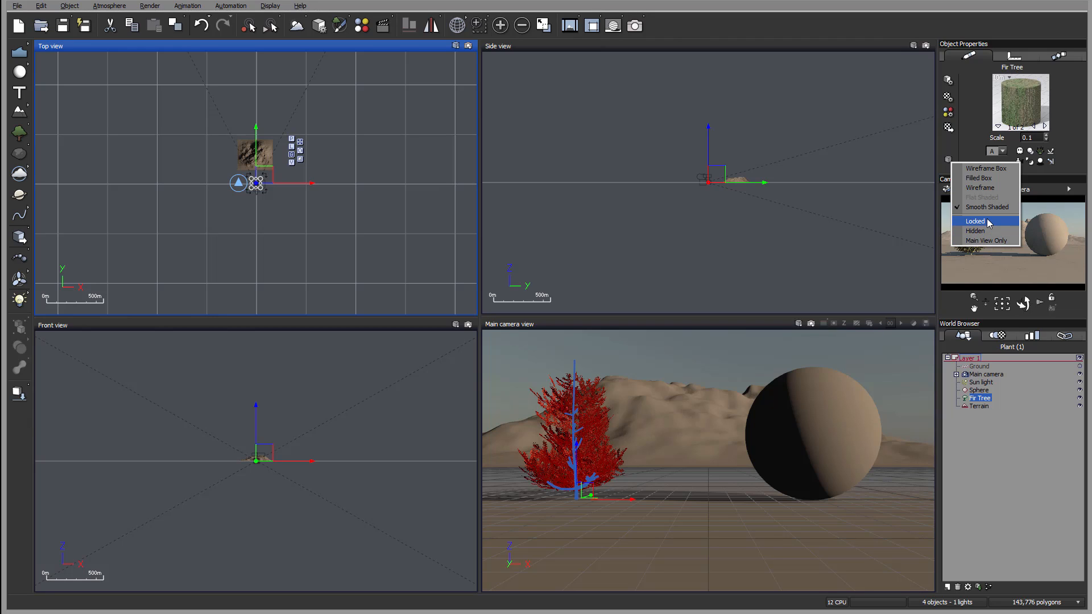
click(975, 221)
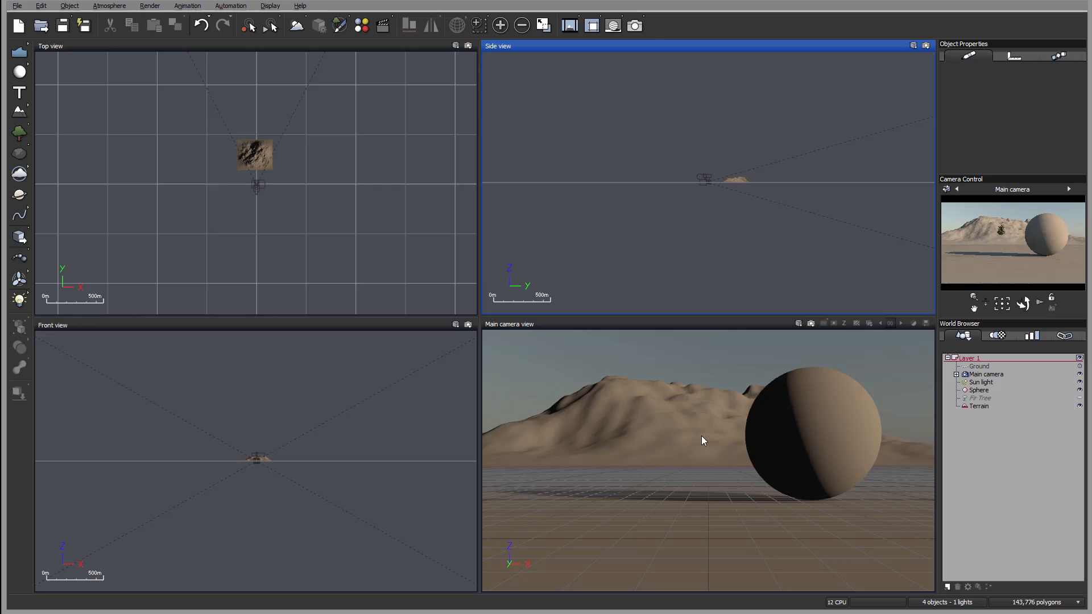
mouse_move(979, 390)
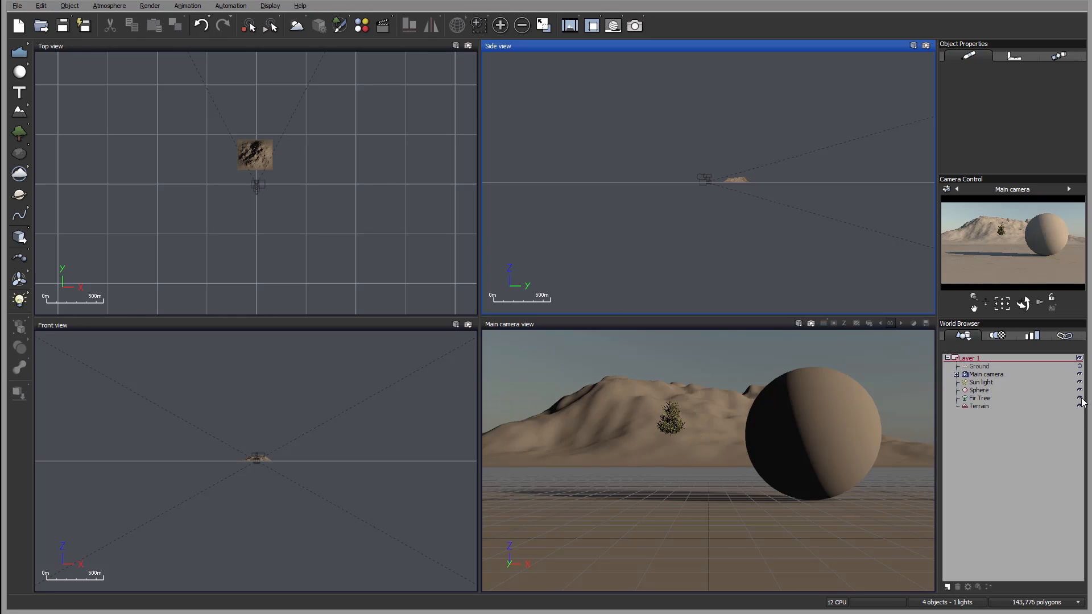
mouse_move(644, 390)
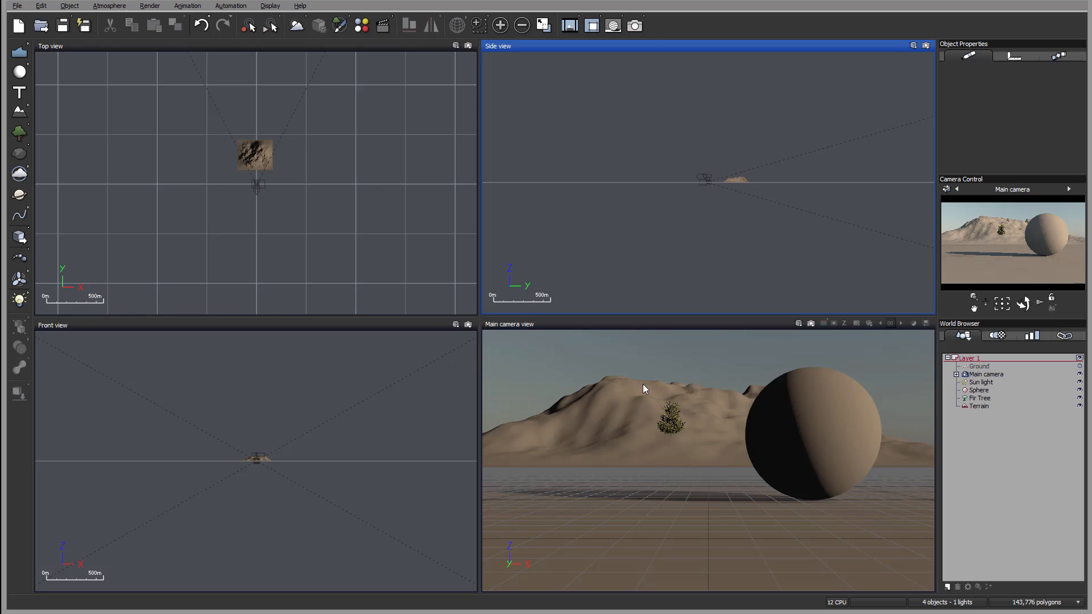
mouse_move(1001, 407)
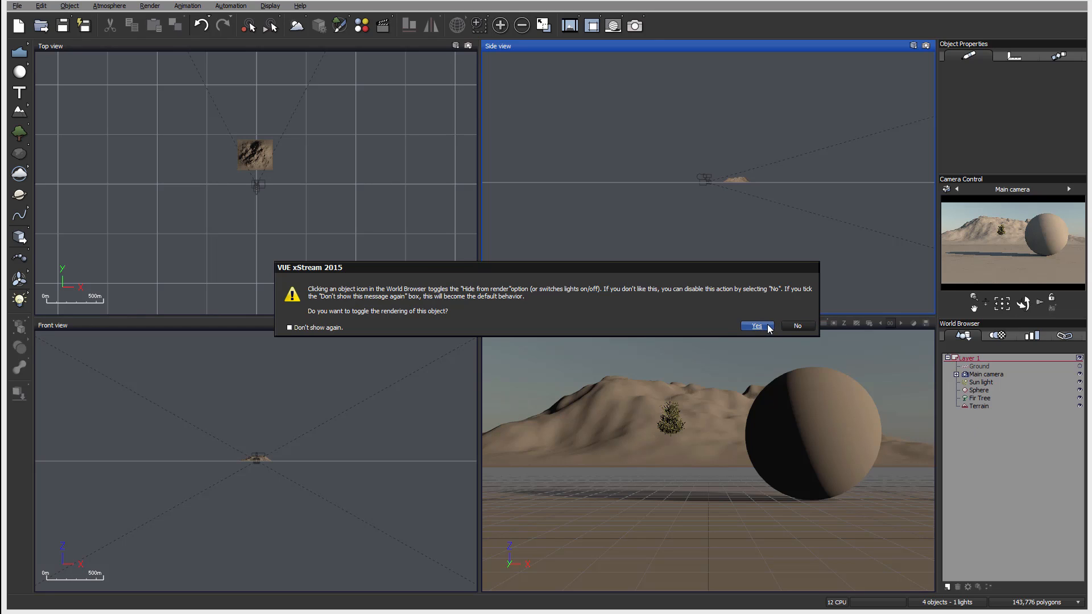
- Confirm the Fir Tree's rendering toggle with Yes and select the tree again
click(756, 325)
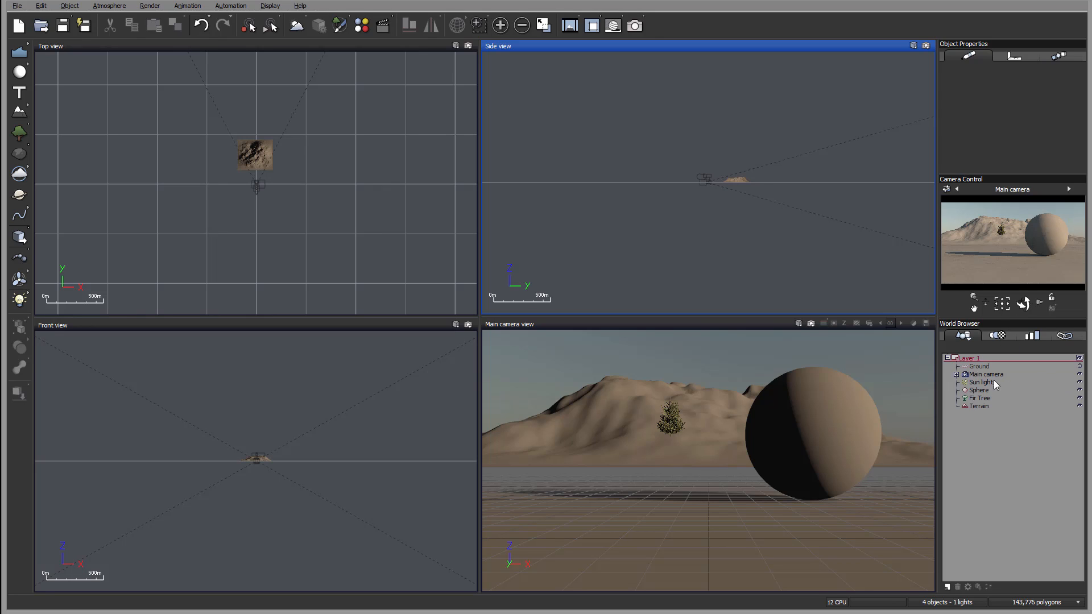
click(981, 398)
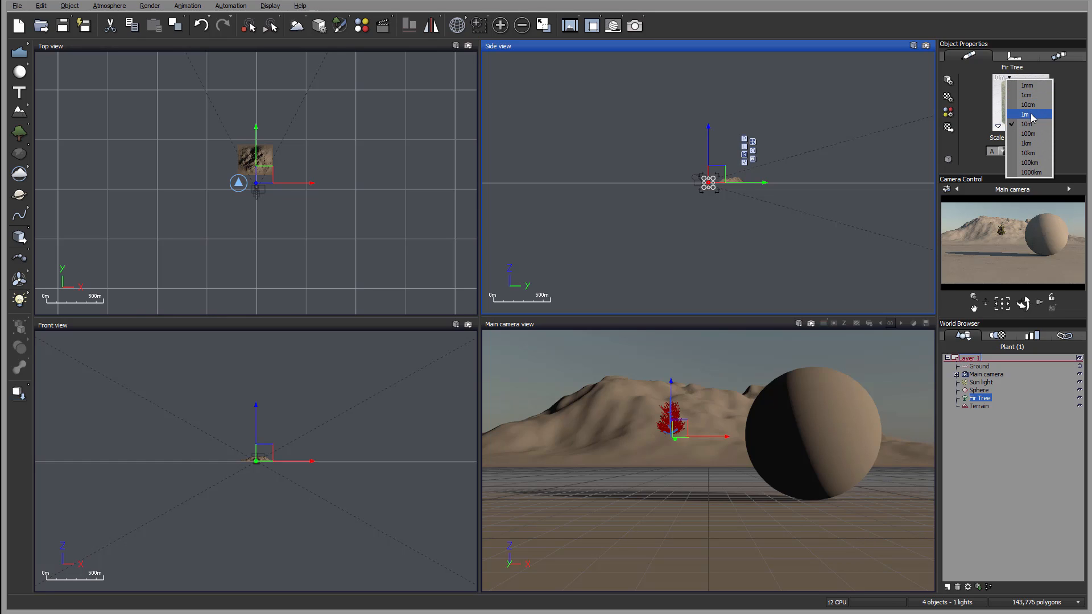
- Set the Fir Tree's material preview scale to 10m and expand its material list options
click(1026, 115)
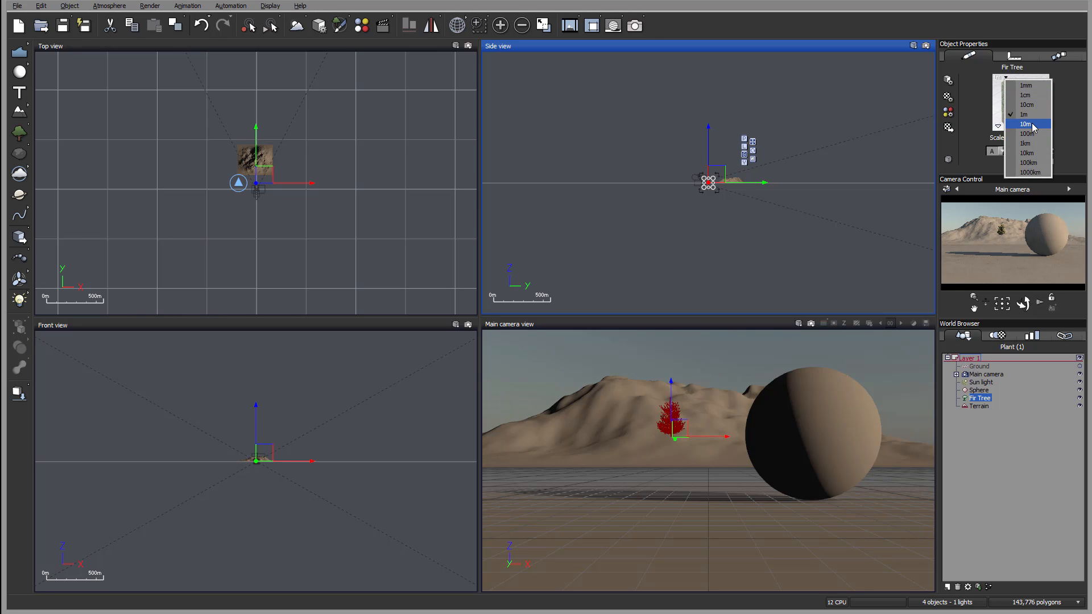
click(1026, 124)
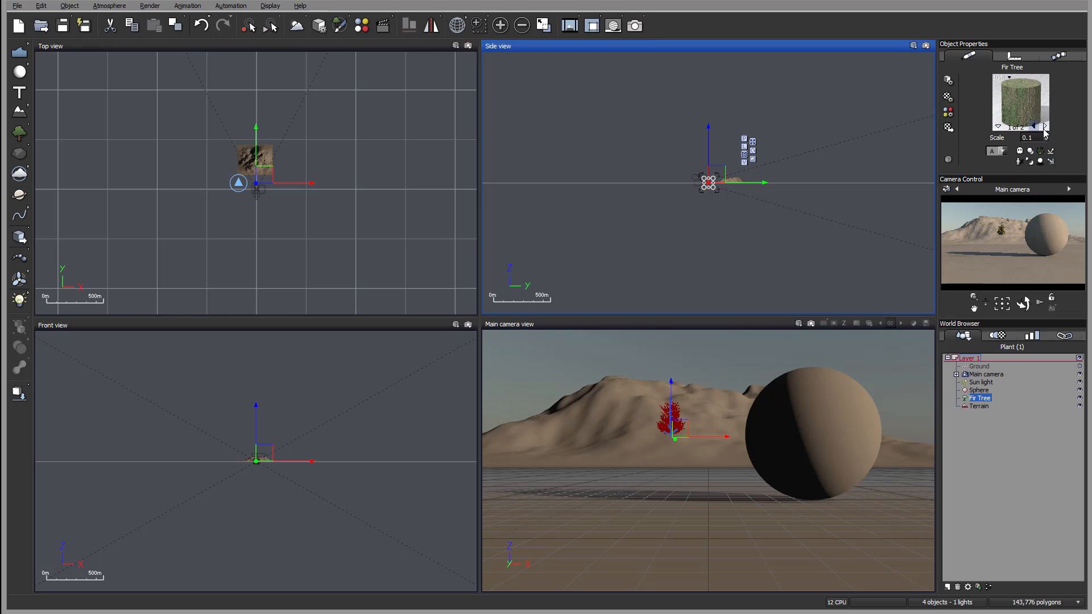
click(999, 126)
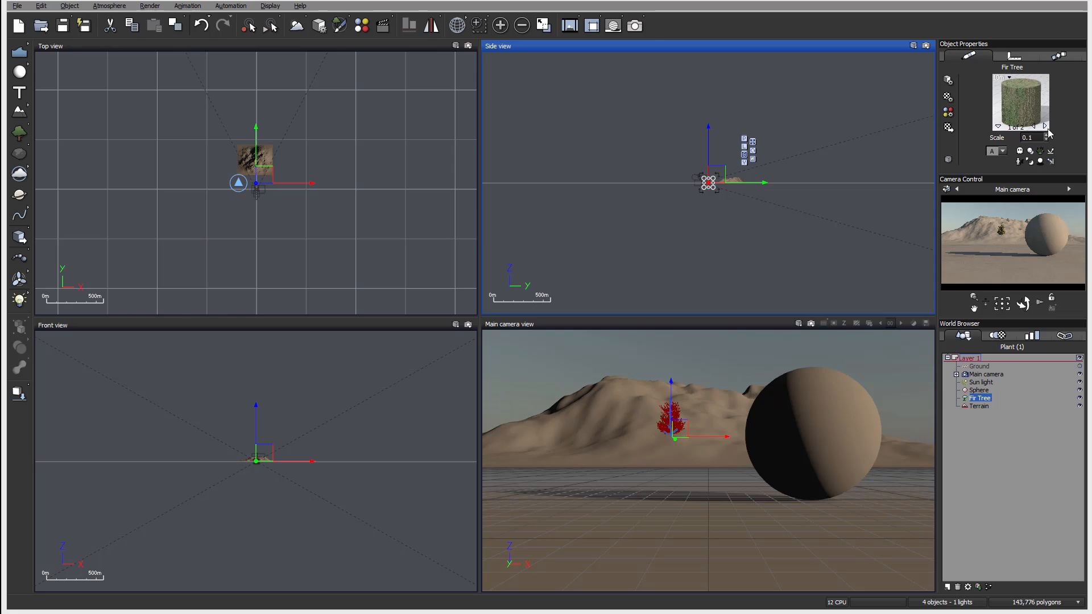
click(1045, 126)
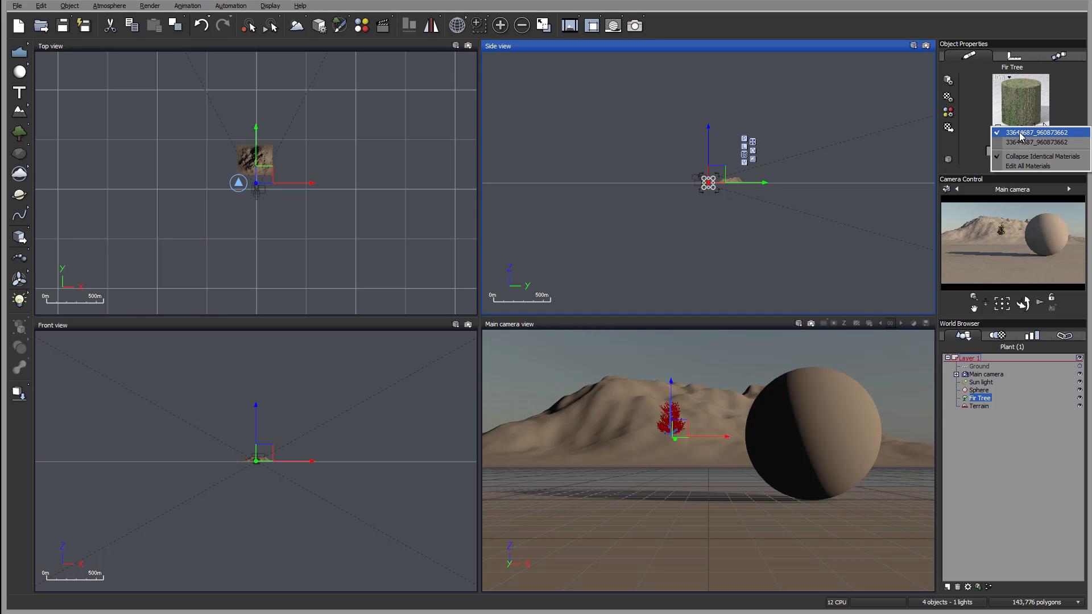
mouse_move(1028, 166)
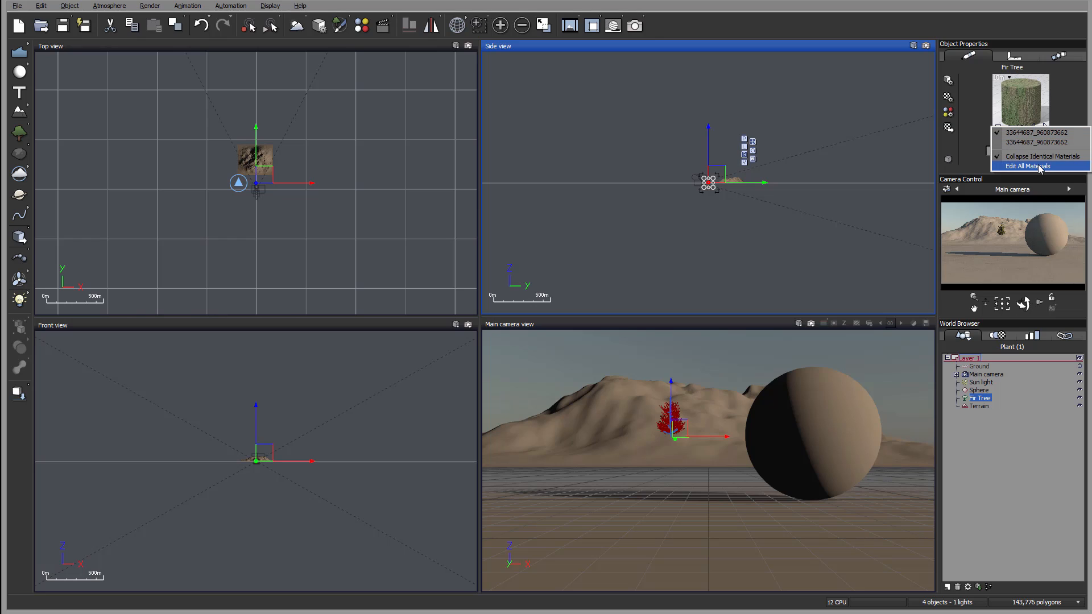
mouse_move(1029, 170)
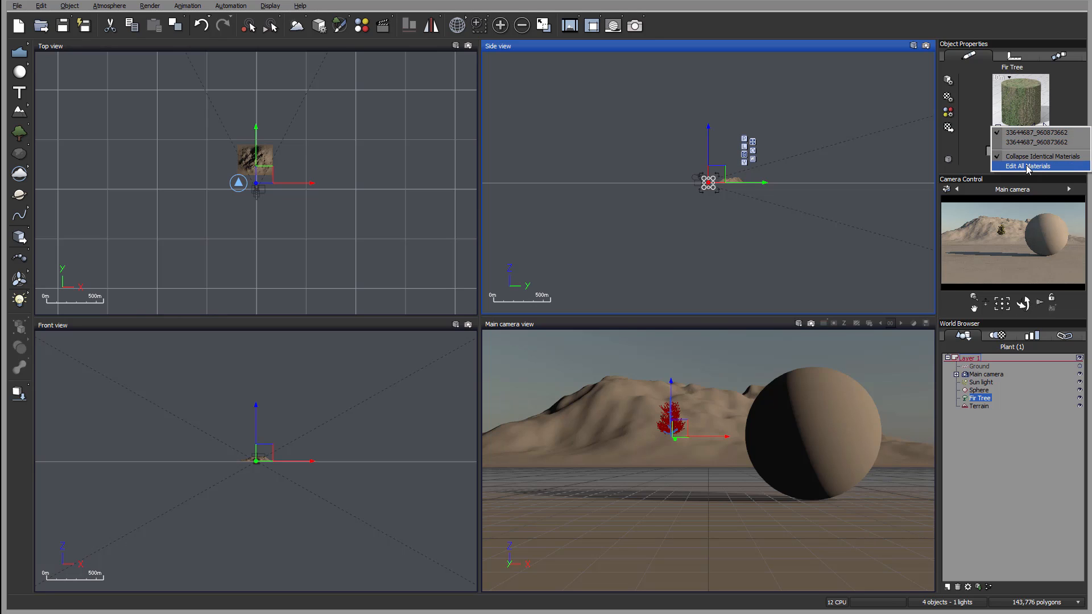
click(1031, 166)
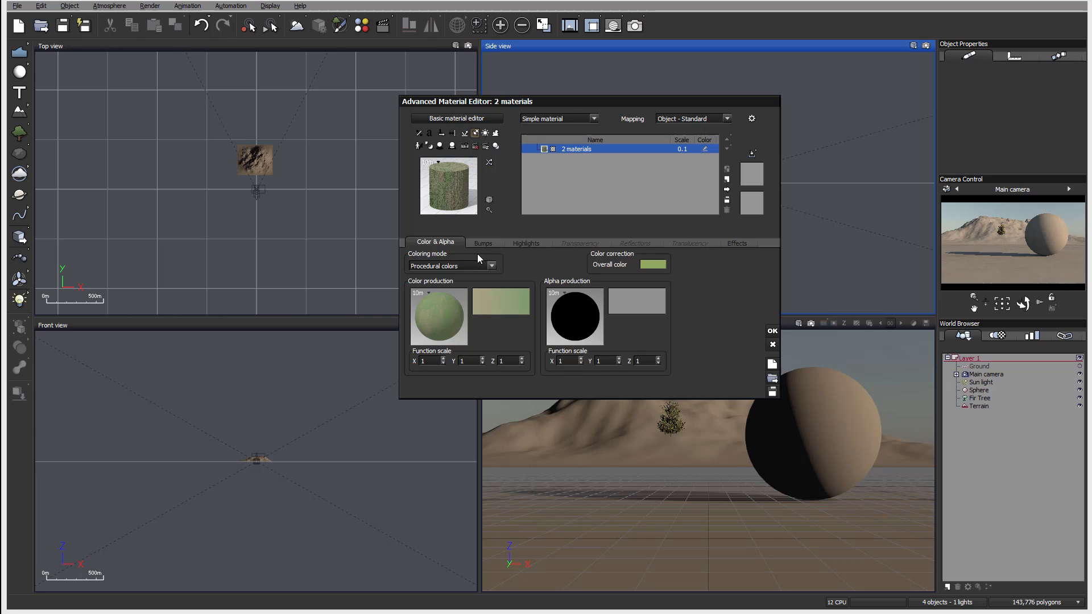
click(484, 242)
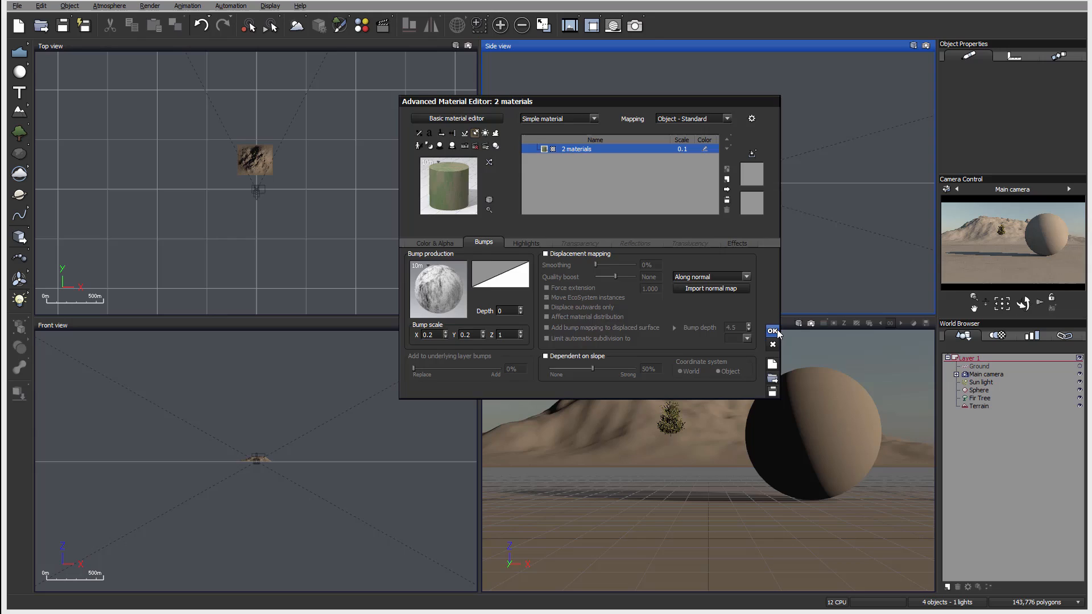
click(773, 331)
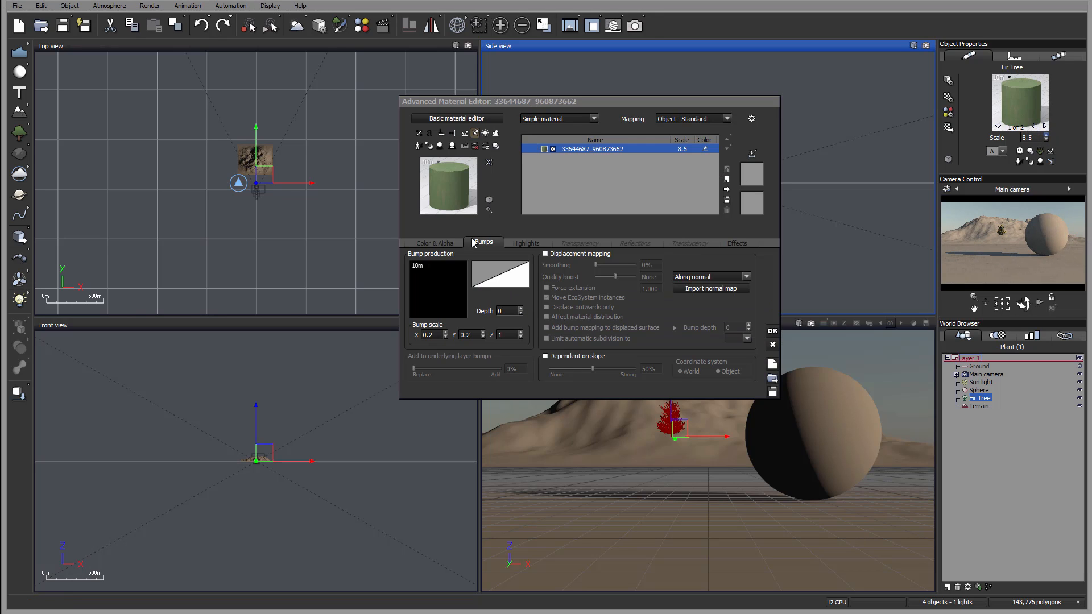
click(435, 241)
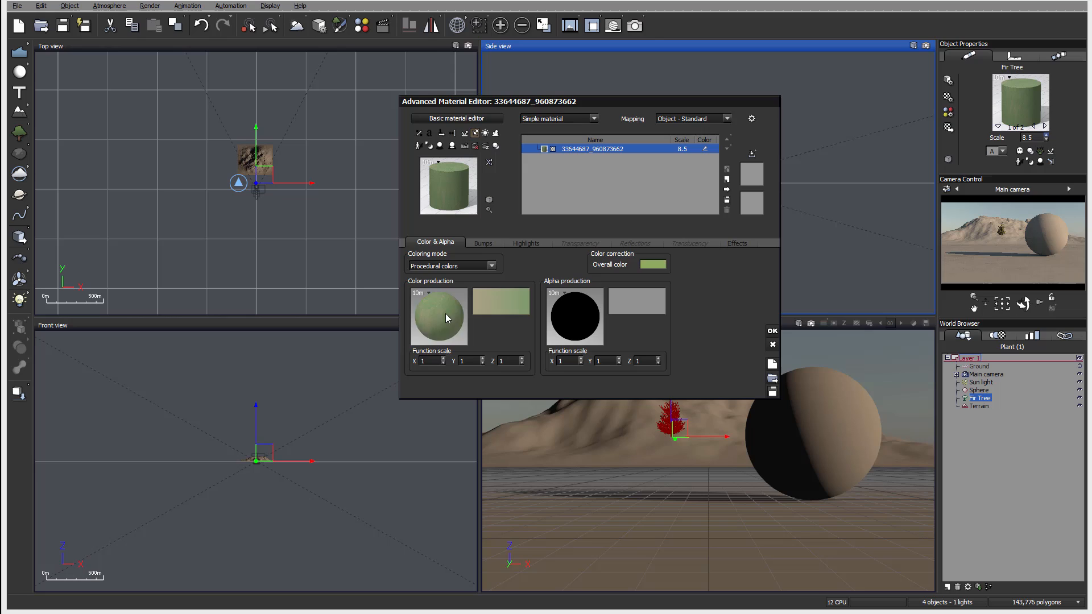
mouse_move(530, 355)
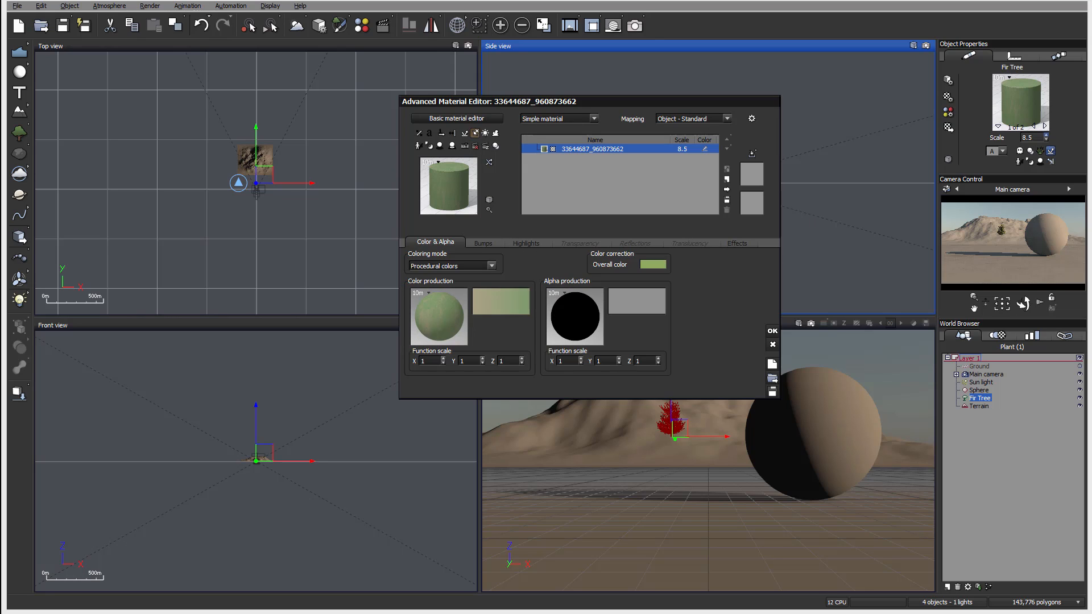
click(773, 330)
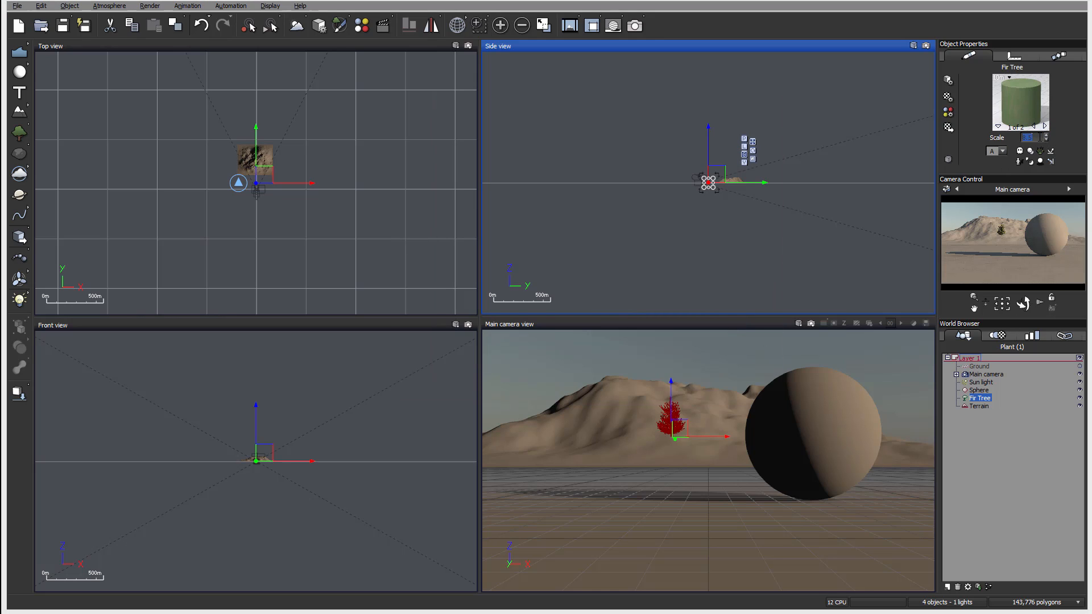
mouse_move(964, 127)
text(0.1)
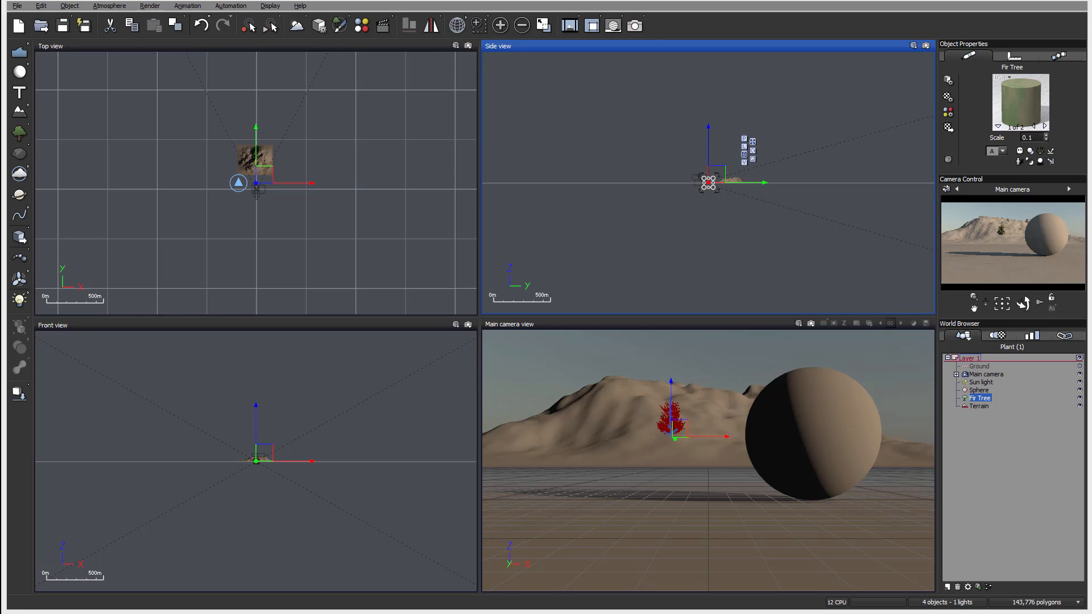
- Set the Fir Tree's preview scale to 0.1 and give it an orange colour tag
click(1005, 150)
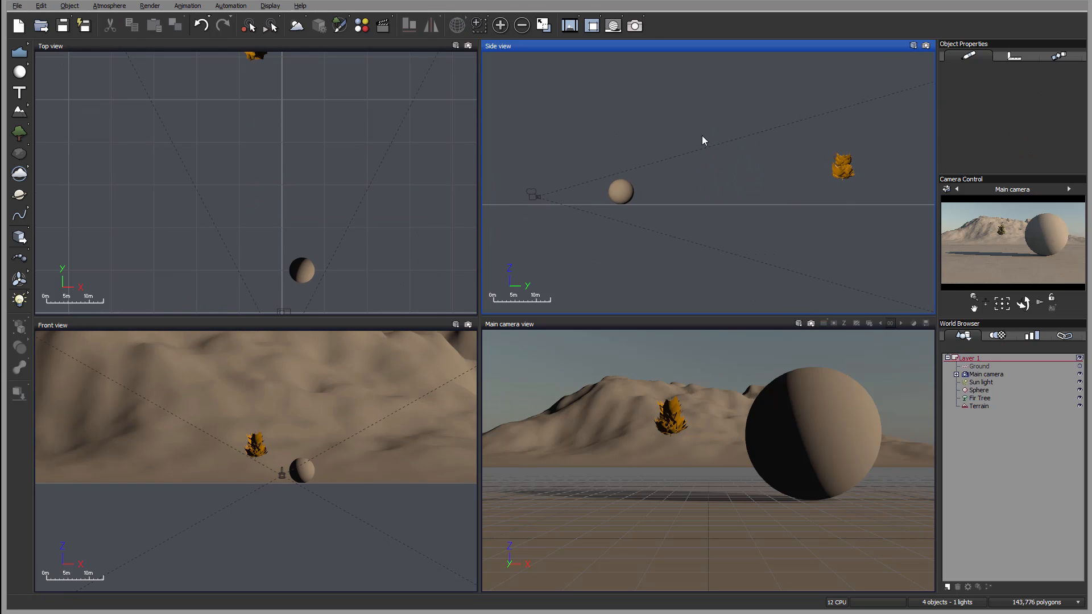
mouse_move(726, 148)
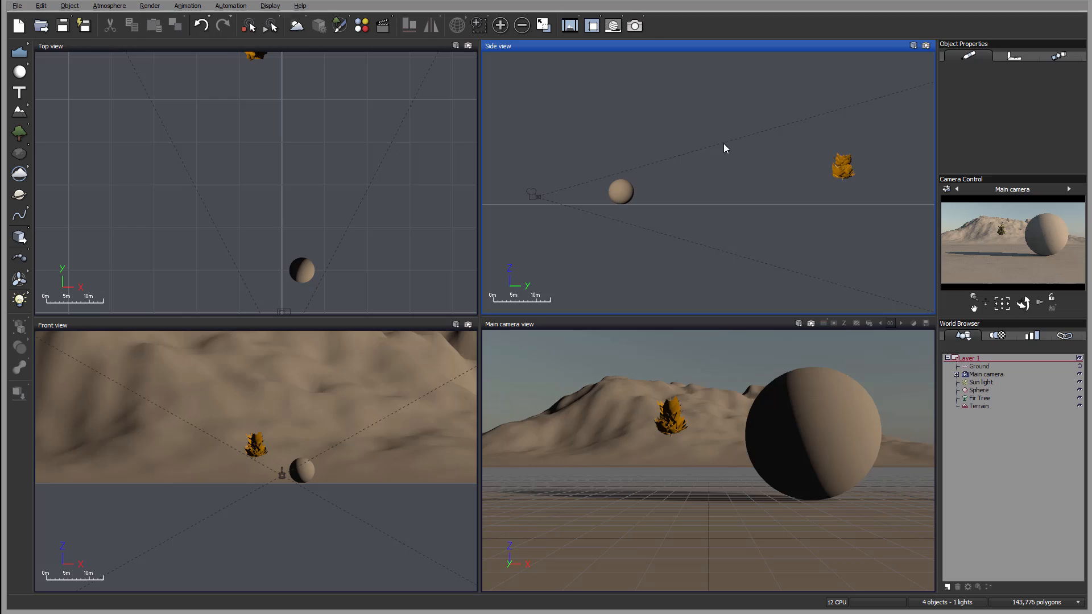
click(979, 398)
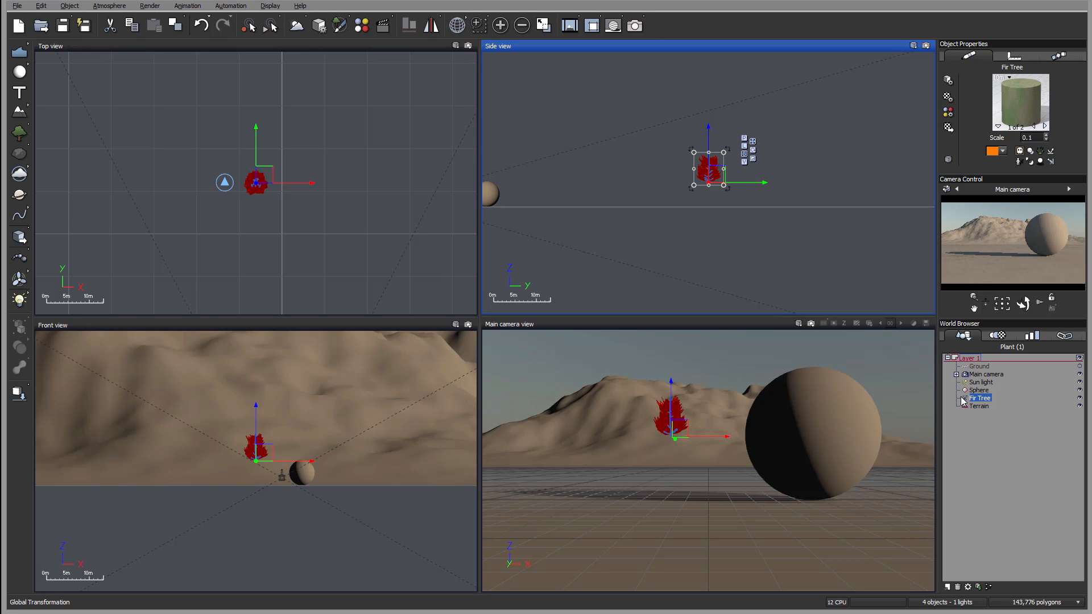
- Toggle the Fir Tree's render visibility via its World Browser icon and answer Yes to the warning
click(963, 398)
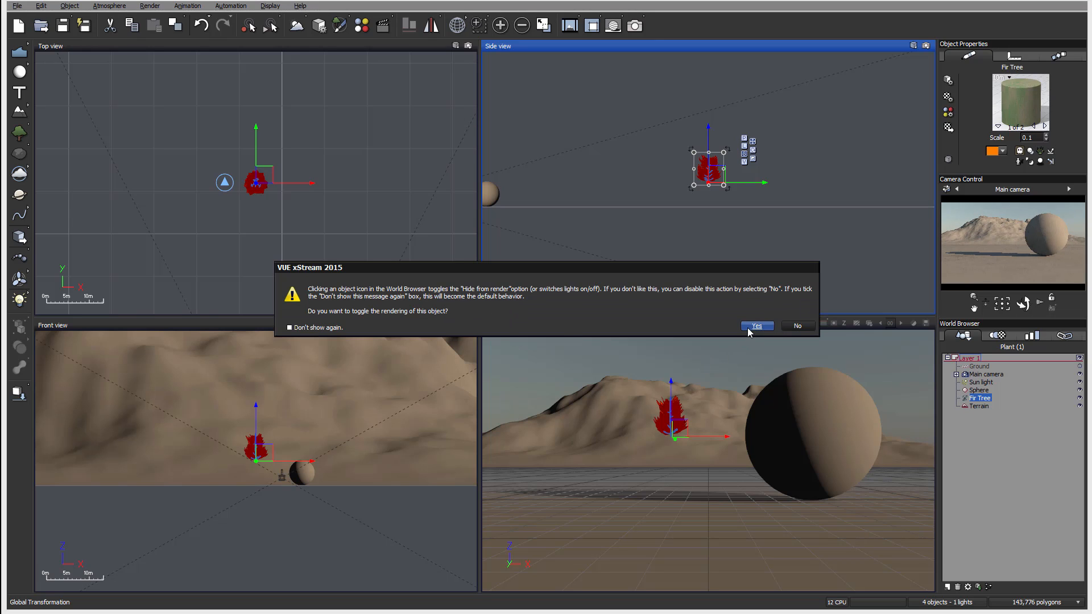
click(757, 326)
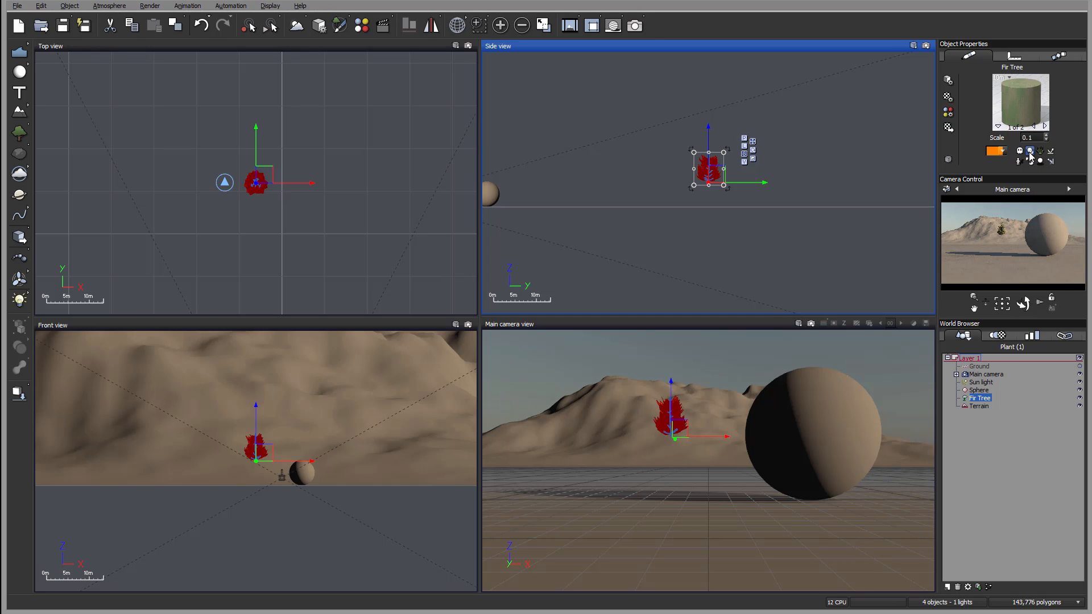
mouse_move(1031, 152)
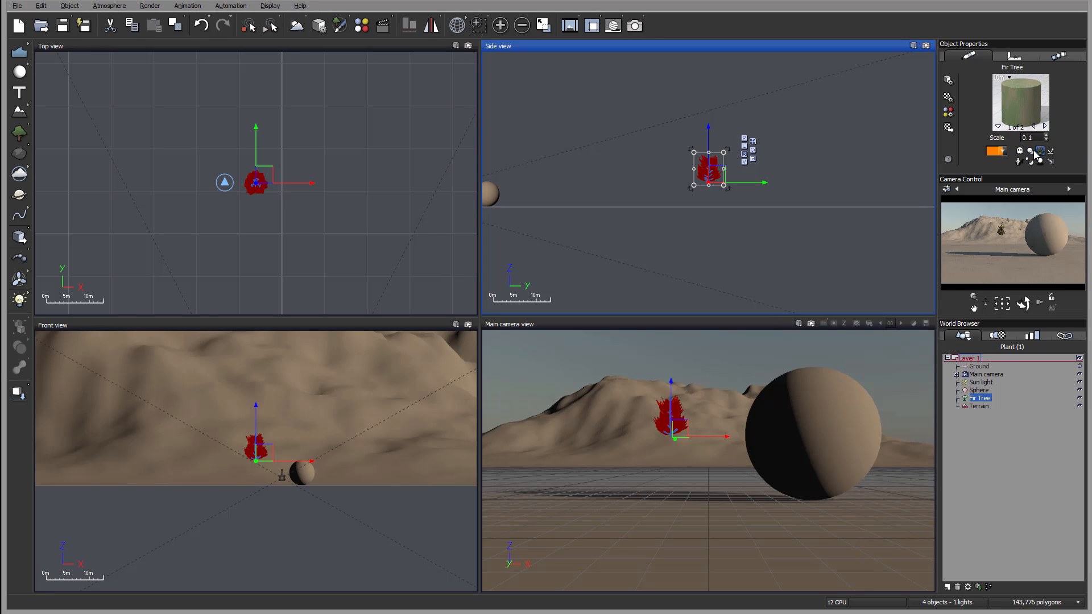
mouse_move(1042, 152)
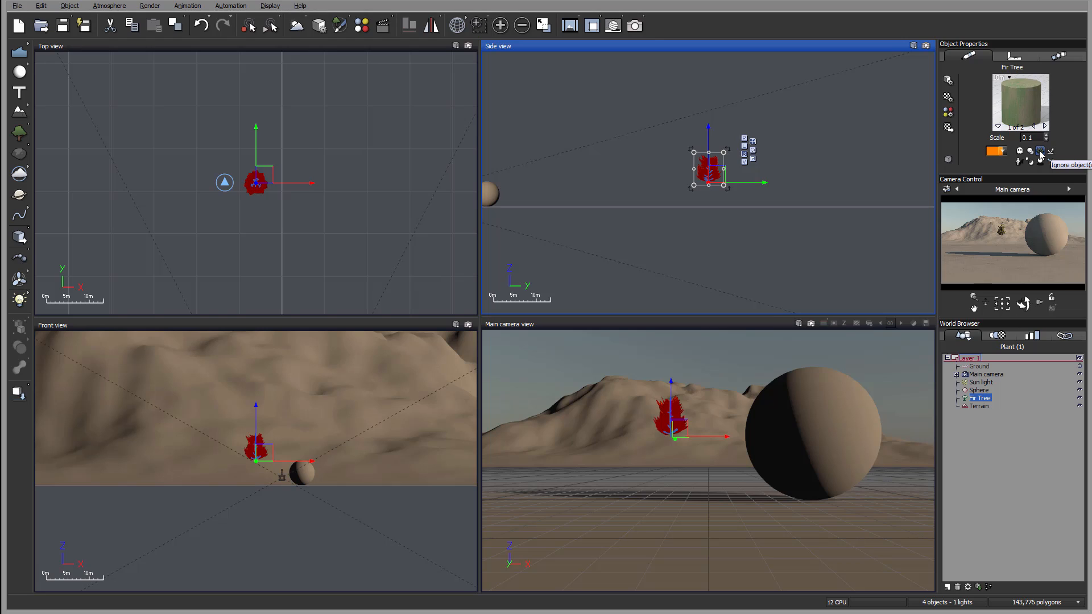
mouse_move(828, 280)
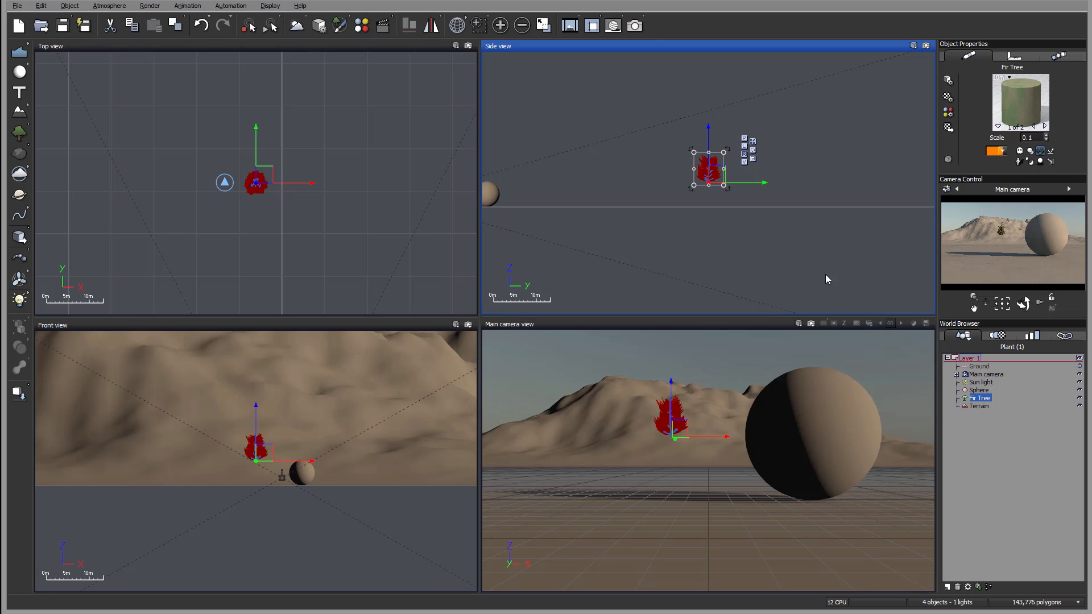
mouse_move(1056, 152)
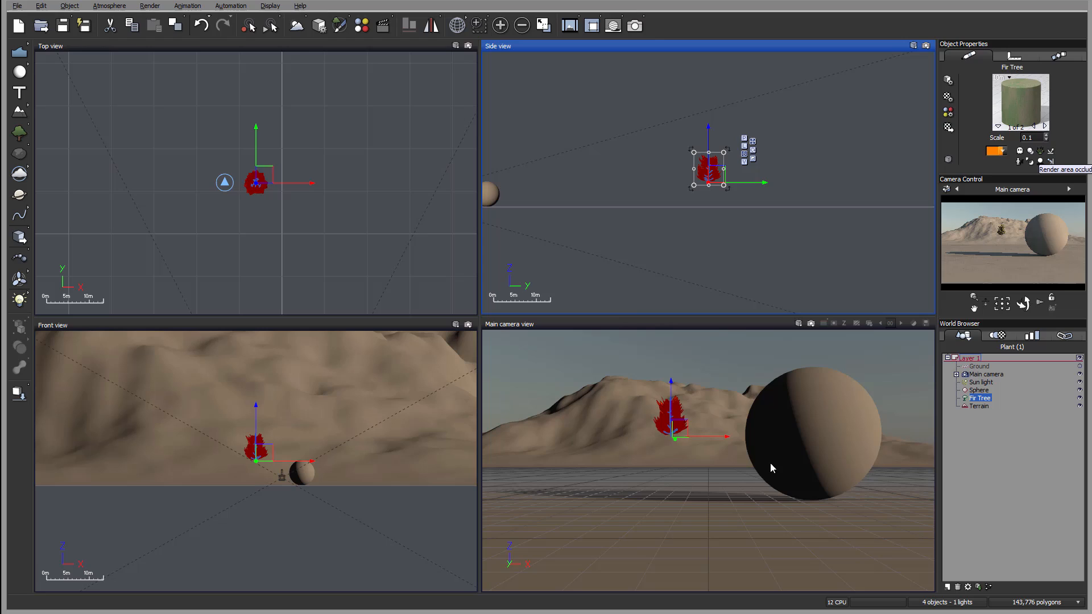
mouse_move(853, 480)
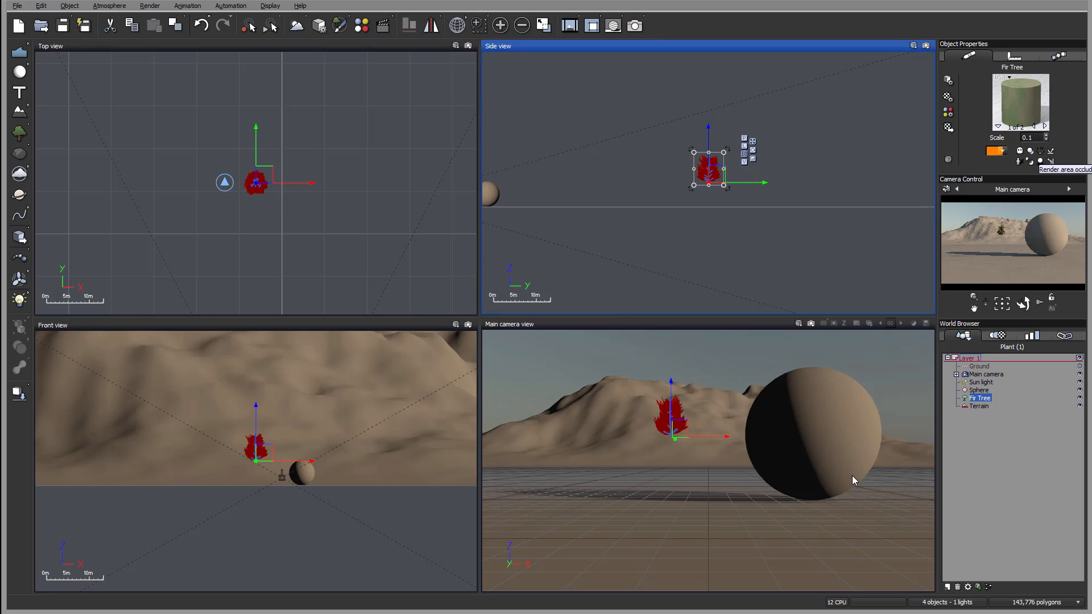
mouse_move(658, 432)
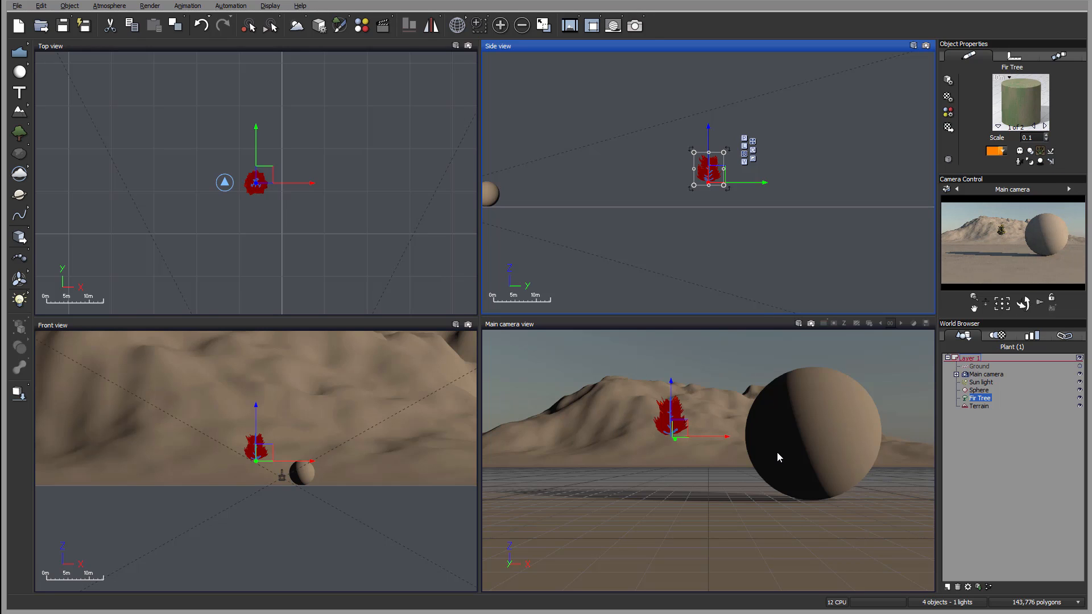
mouse_move(689, 440)
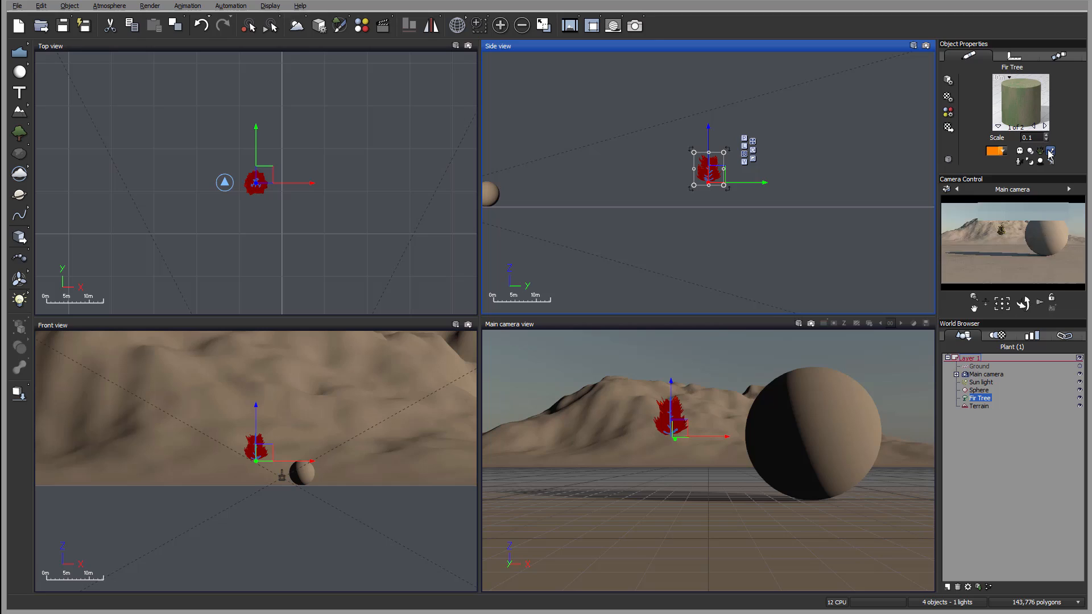
mouse_move(1051, 151)
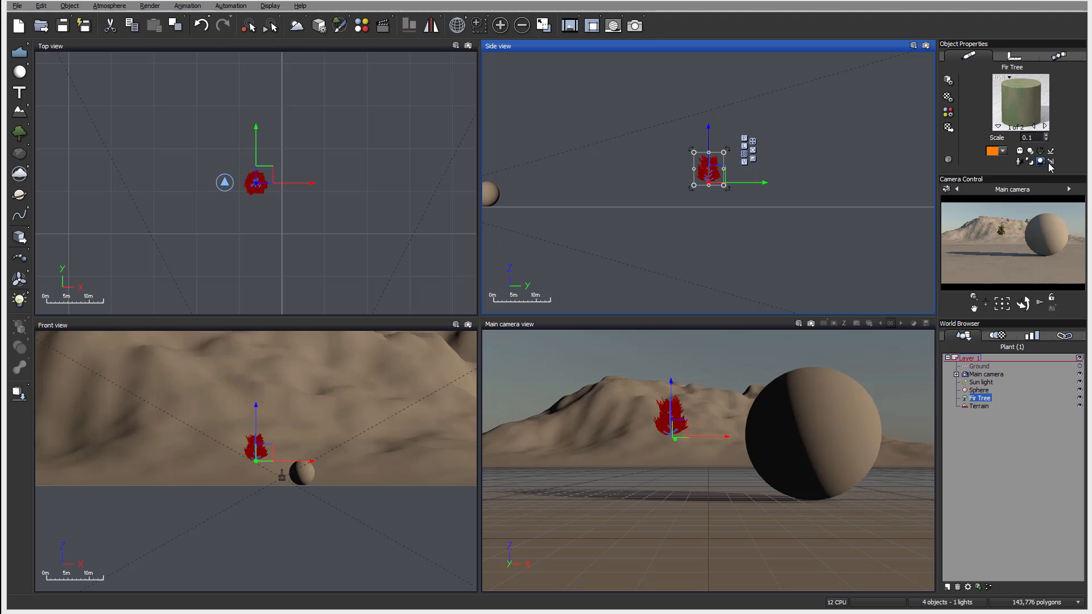
mouse_move(749, 360)
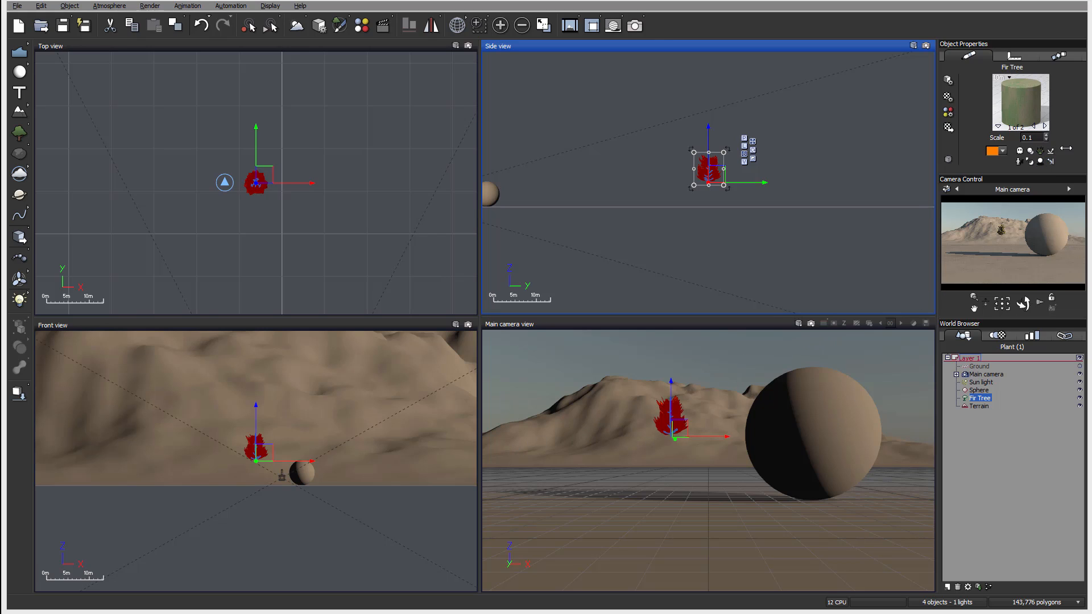
mouse_move(772, 365)
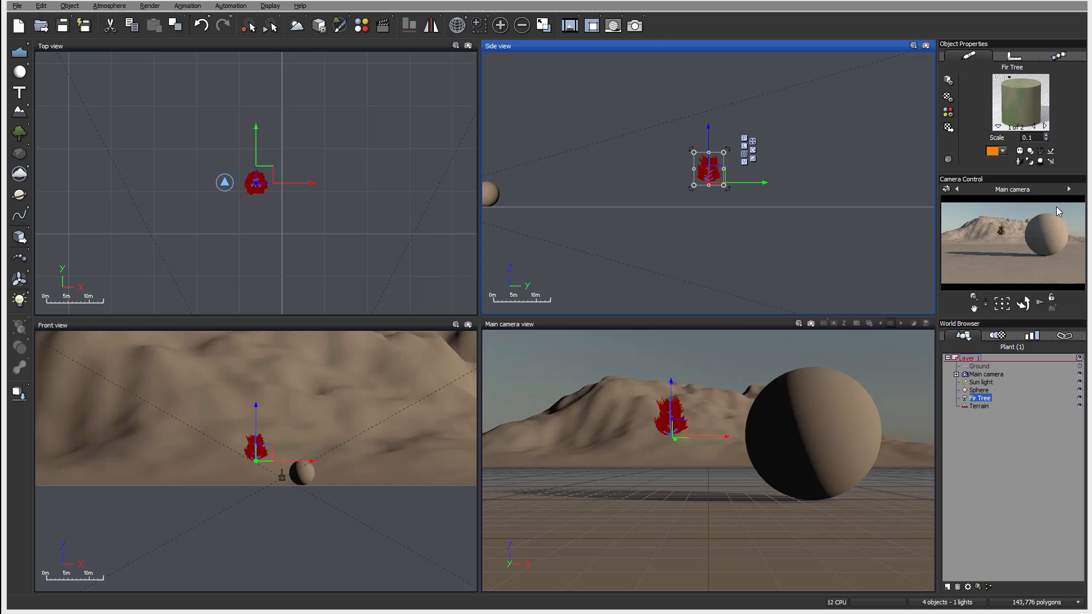
mouse_move(1010, 155)
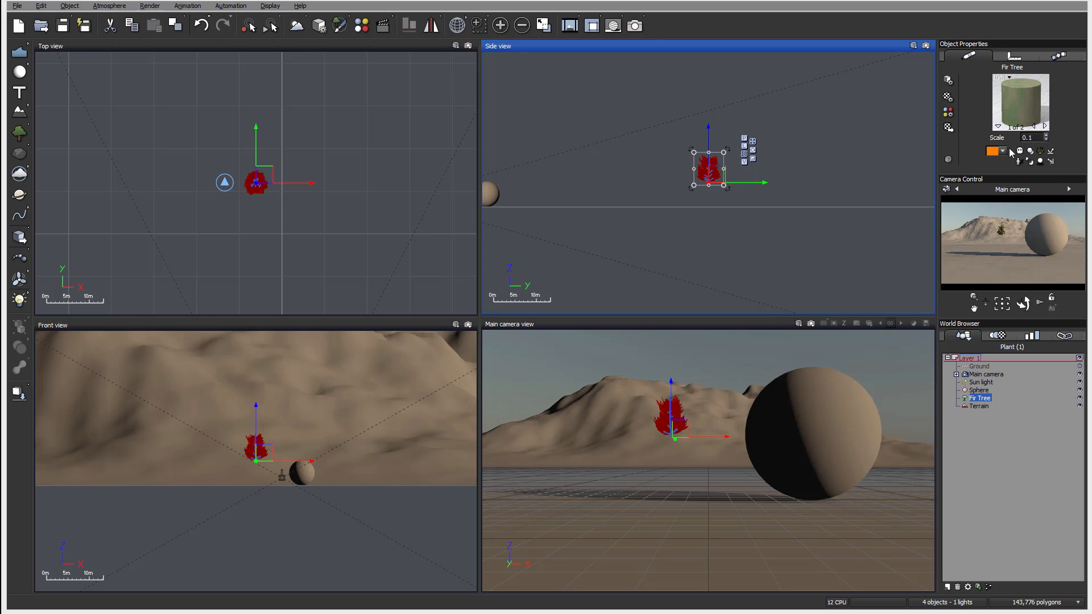
mouse_move(1056, 144)
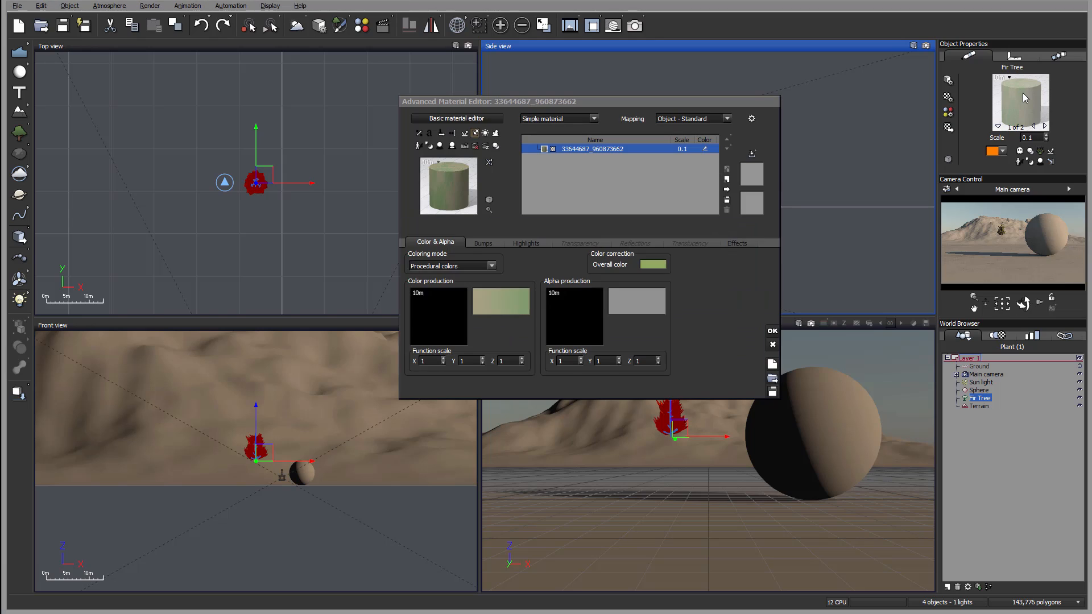
click(496, 132)
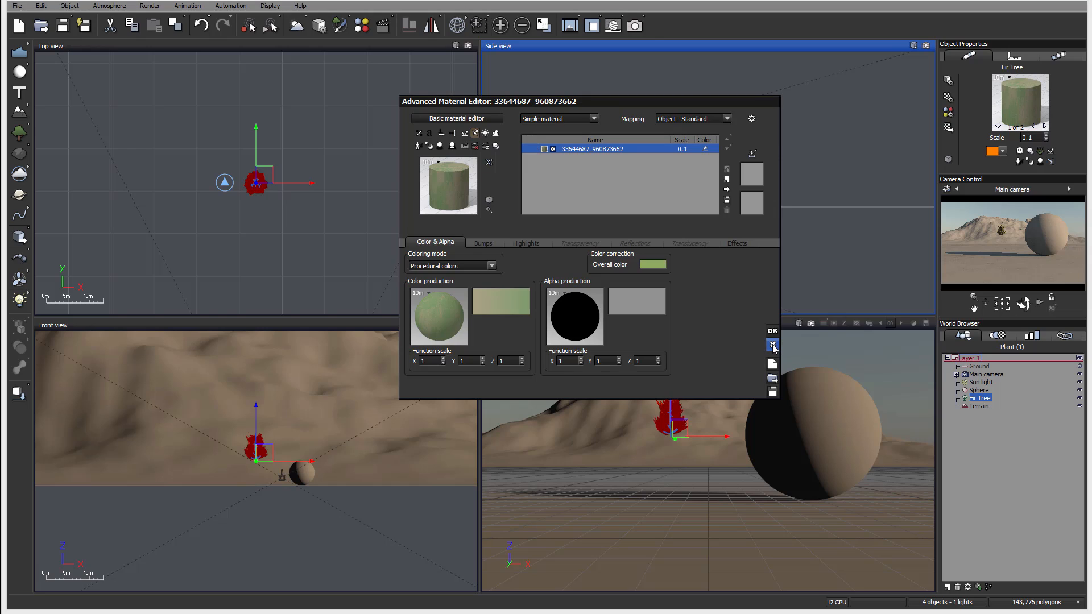
click(772, 331)
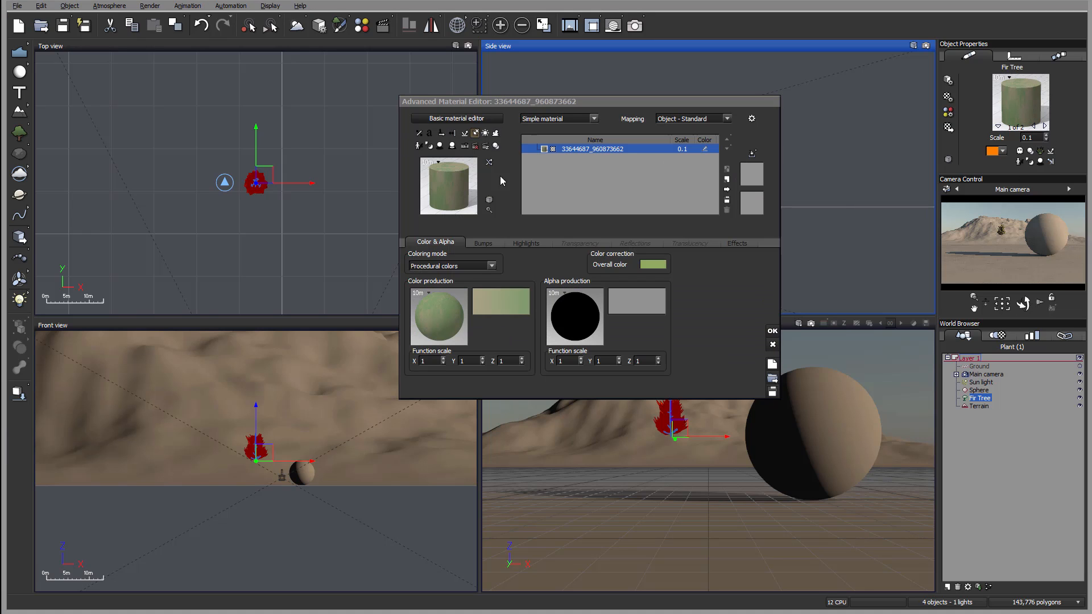
click(771, 330)
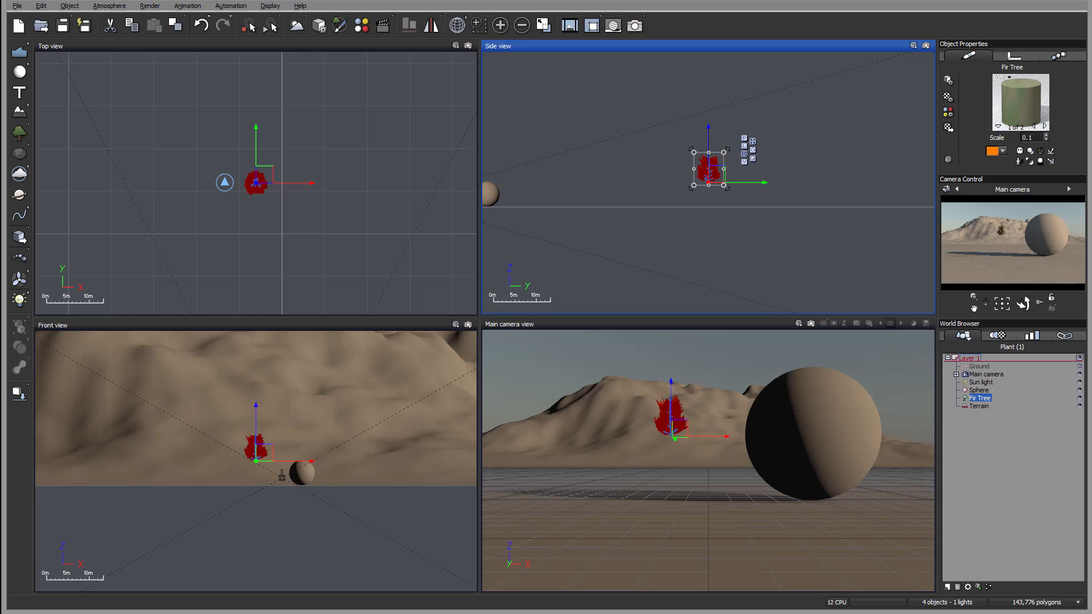